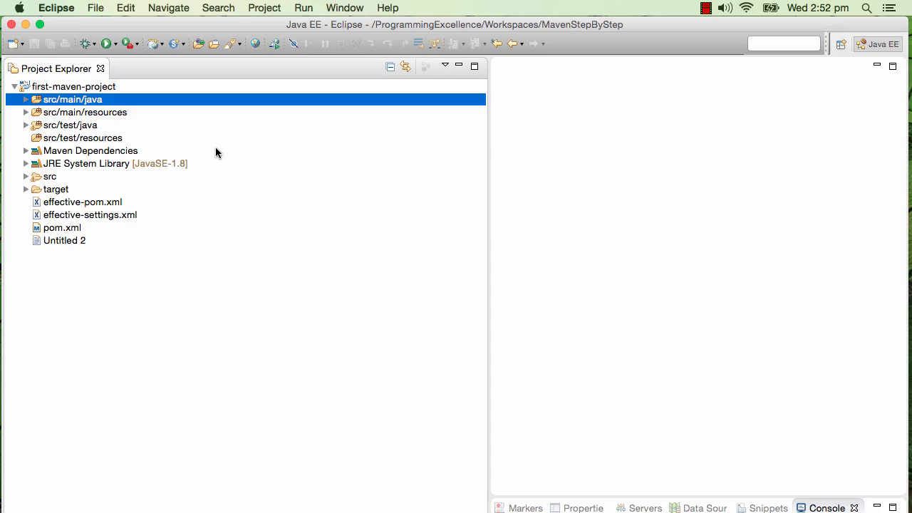
Open and close first-maven-project's pom.xml after selecting the JRE System Library.
click(114, 163)
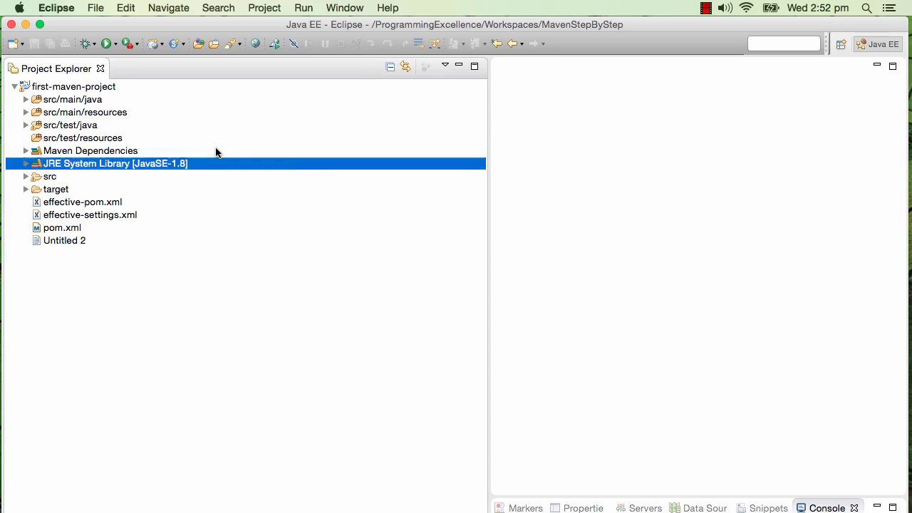
click(62, 228)
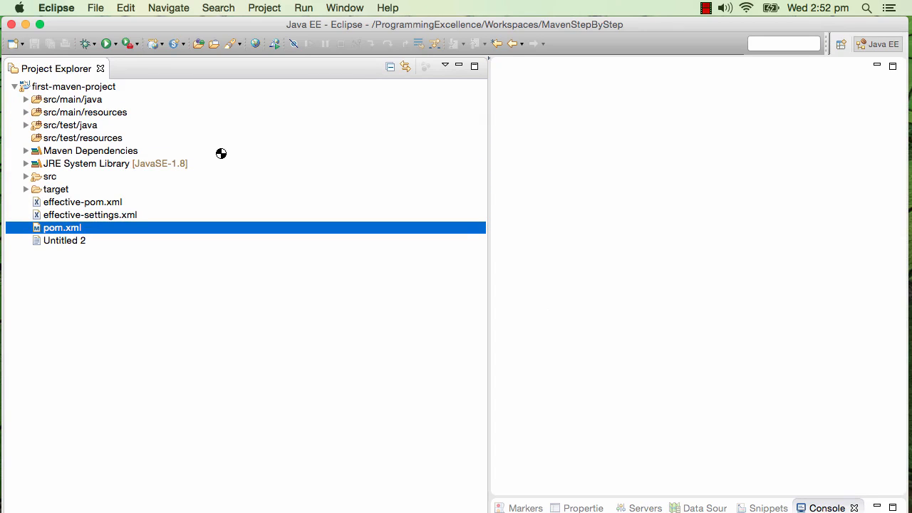
double_click(62, 227)
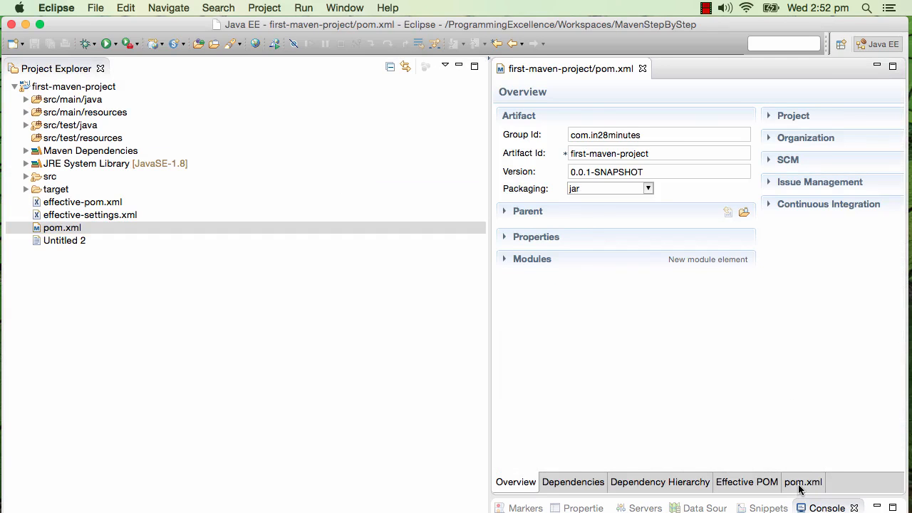
click(803, 482)
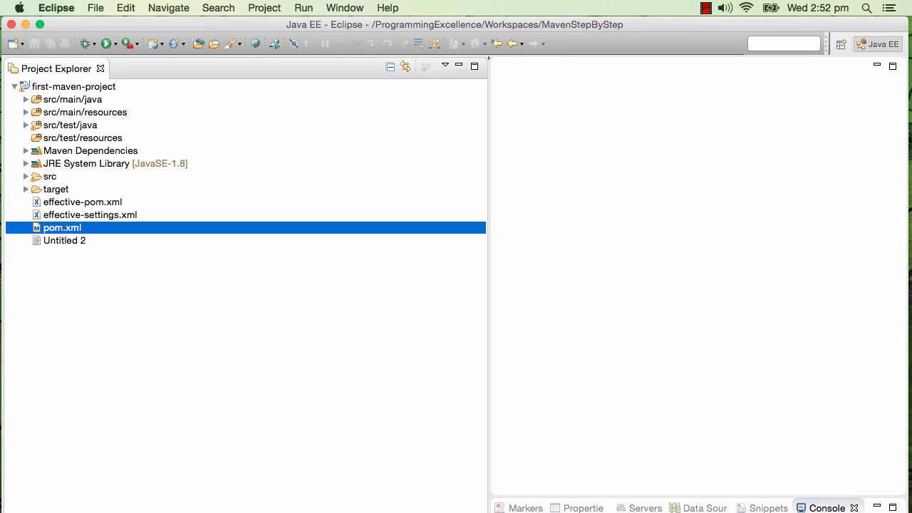
Collapse the first-maven-project tree and bring up the File menu.
click(74, 86)
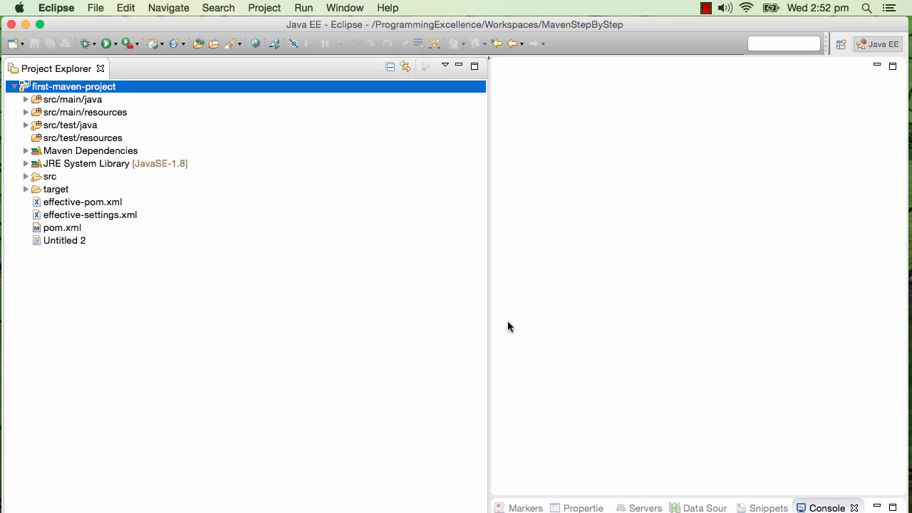
click(14, 86)
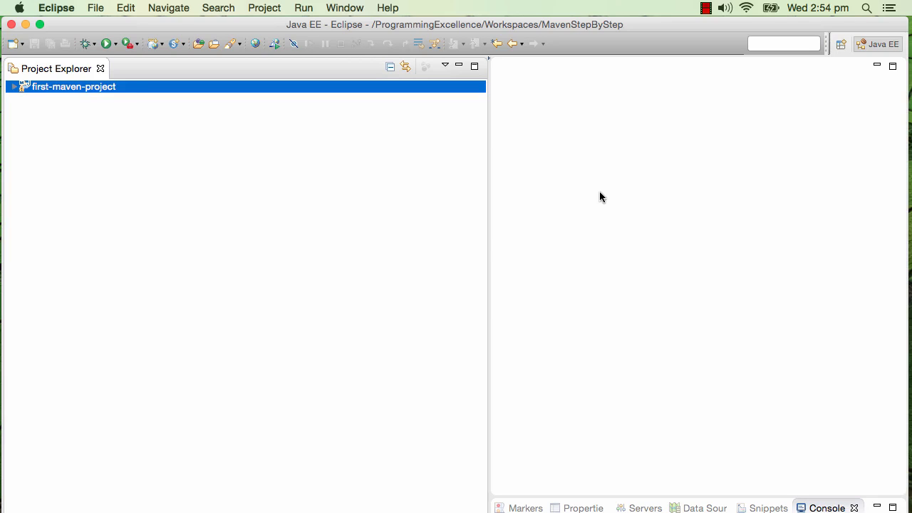
mouse_move(96, 7)
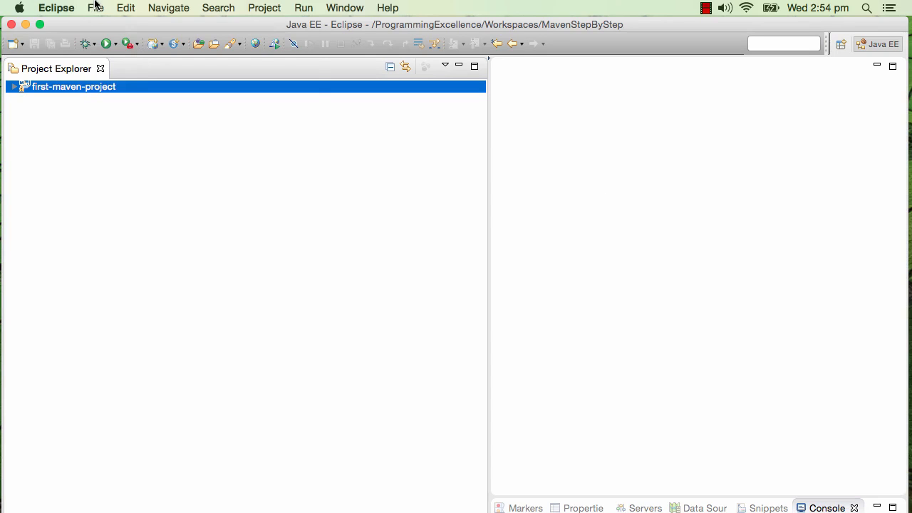
click(95, 8)
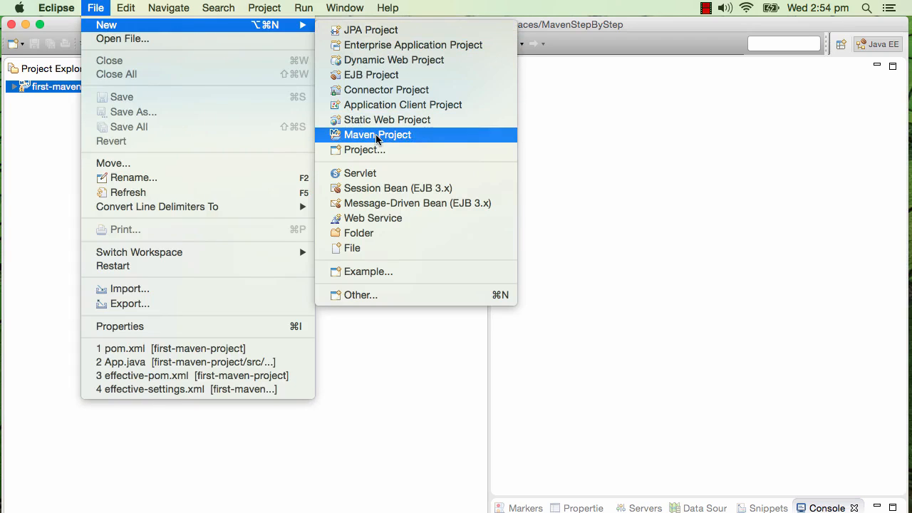
Start a simple Maven project with no archetype and set packaging to pom.
click(378, 135)
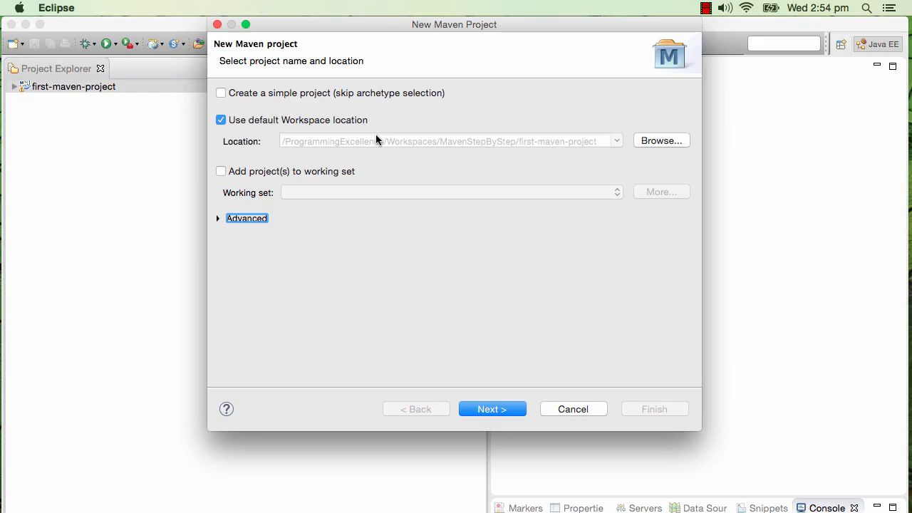
click(221, 93)
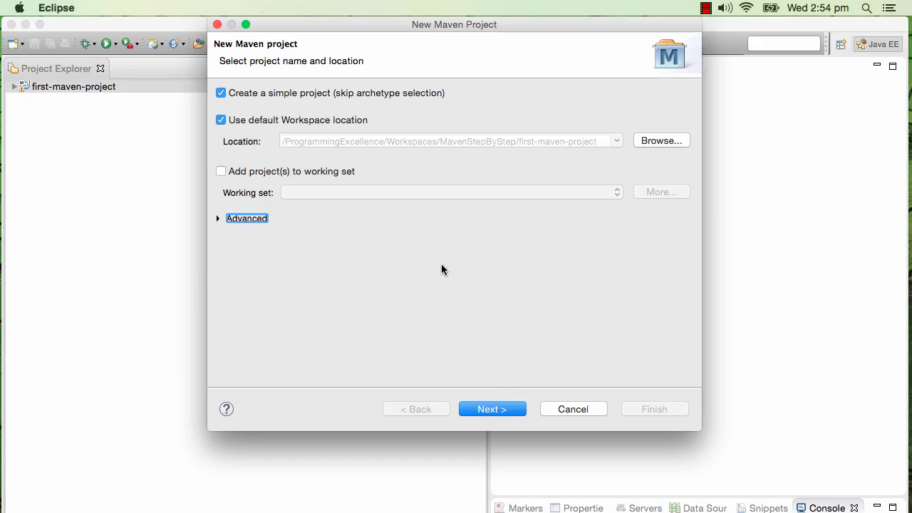
click(491, 408)
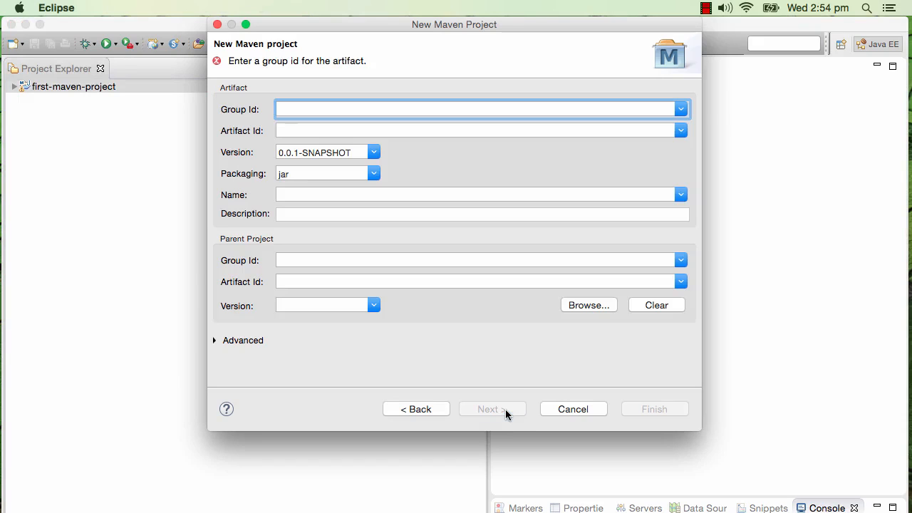
mouse_move(370, 177)
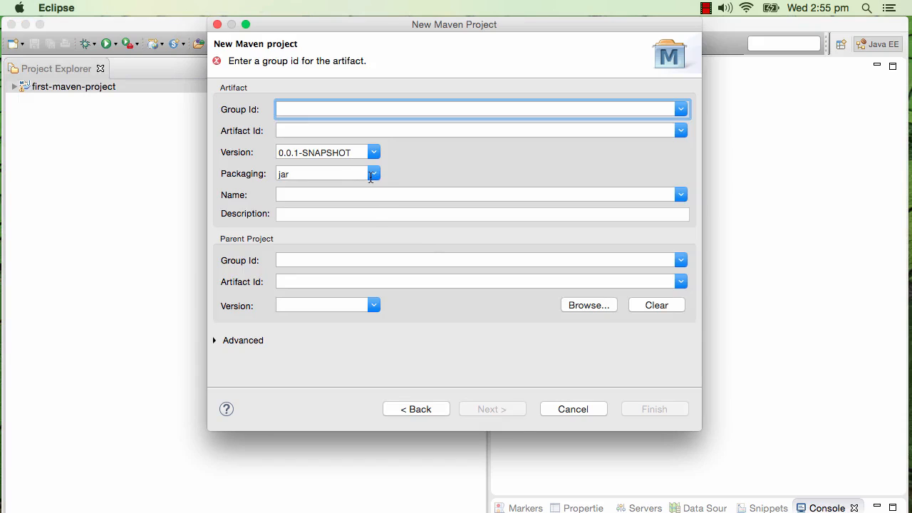
click(373, 173)
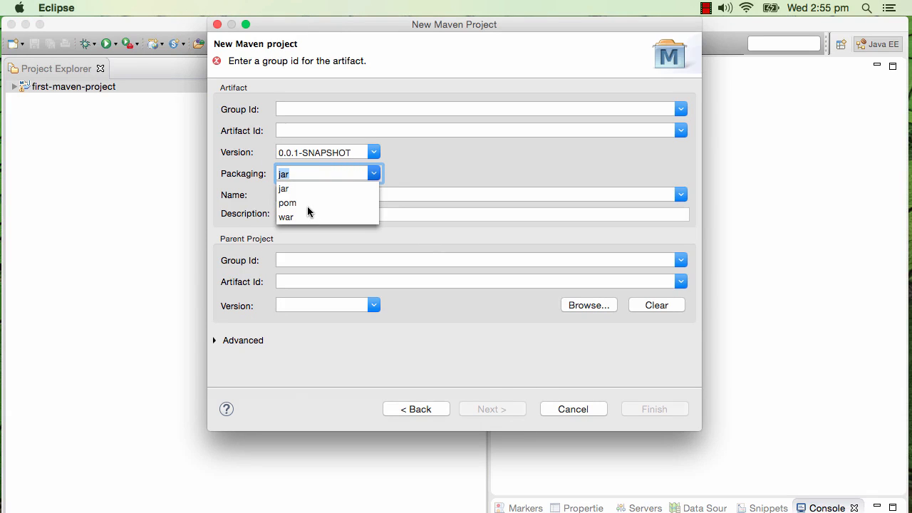
click(287, 203)
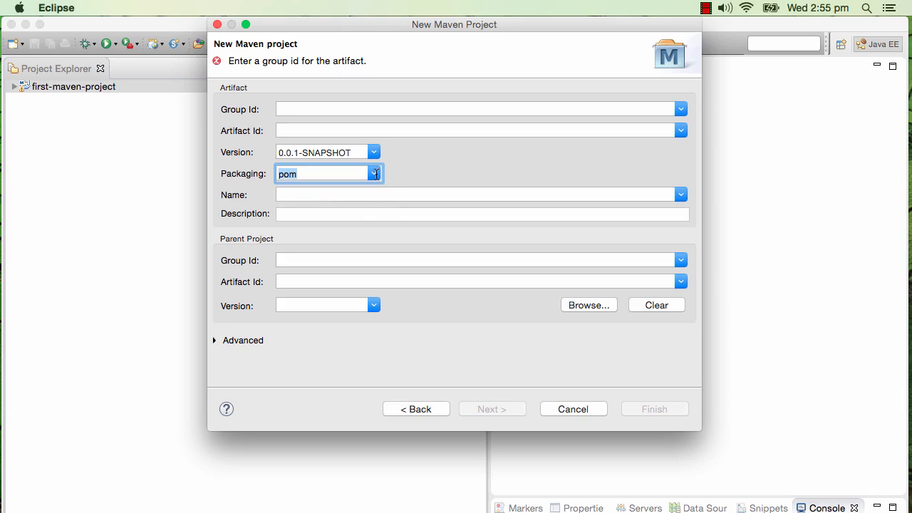
click(373, 173)
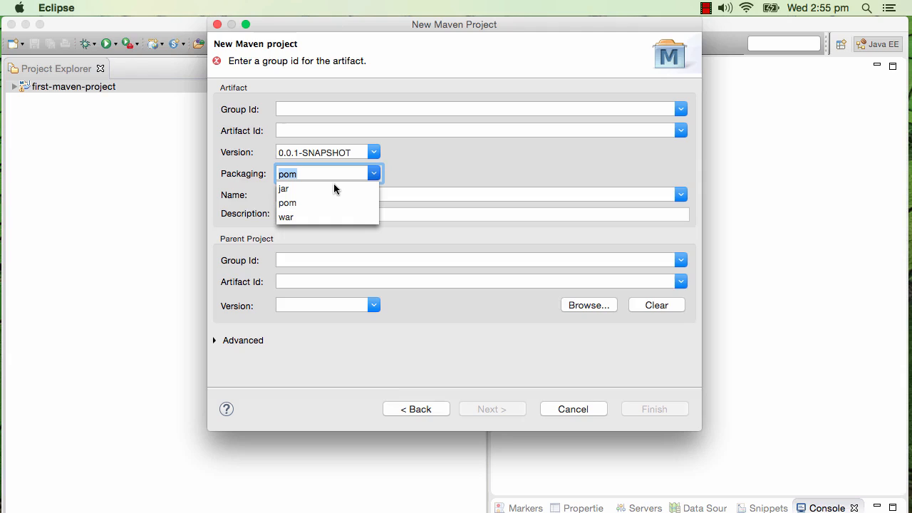
mouse_move(306, 203)
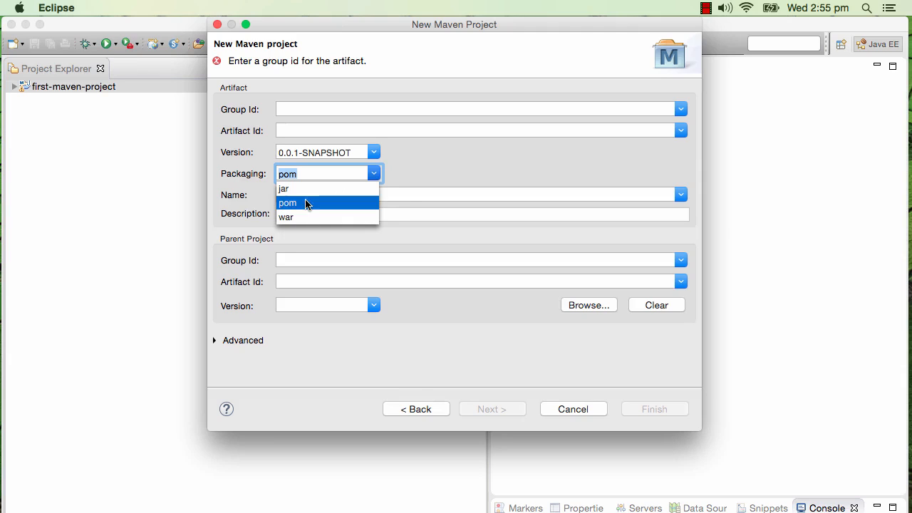
click(288, 203)
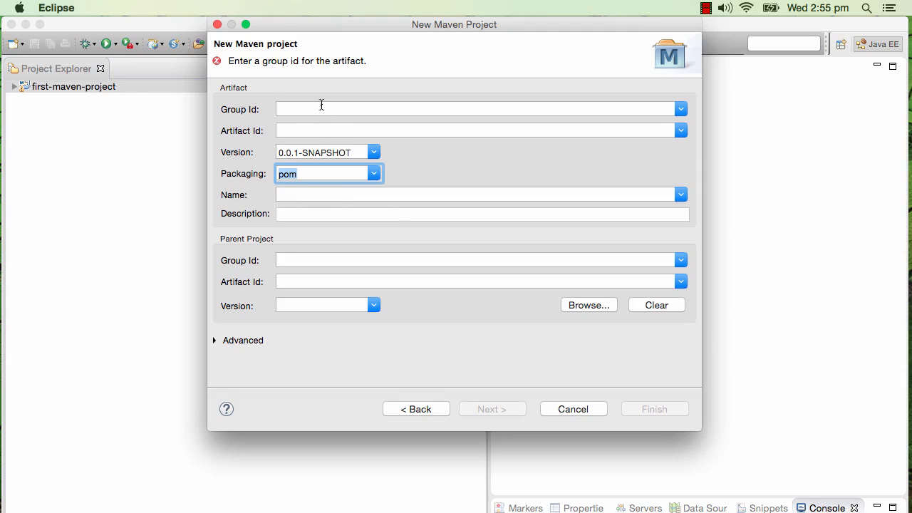
Enter group id com.in28minutes and artifact id multi-module-maven-project.
click(477, 109)
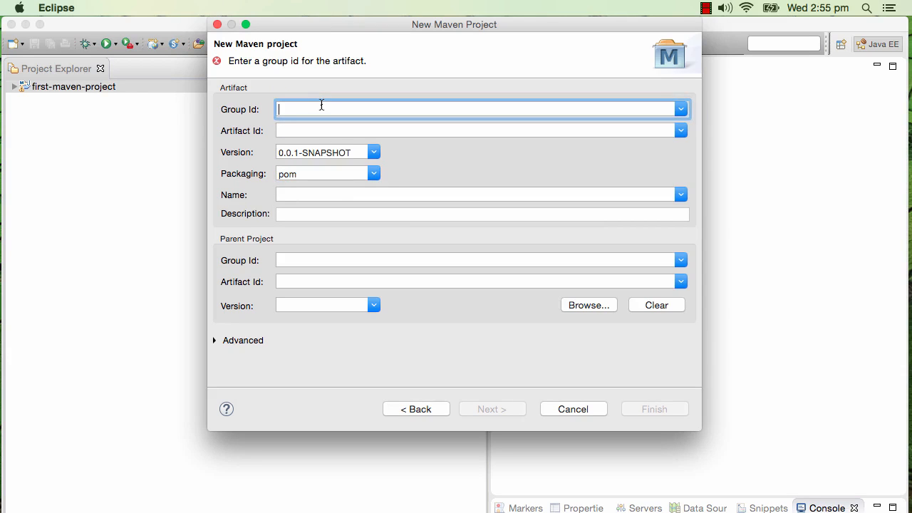
mouse_move(342, 167)
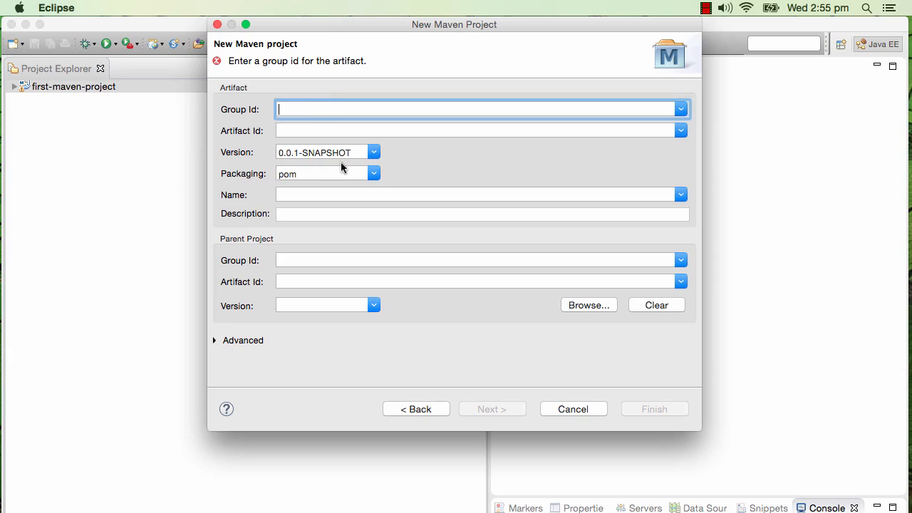
text(co)
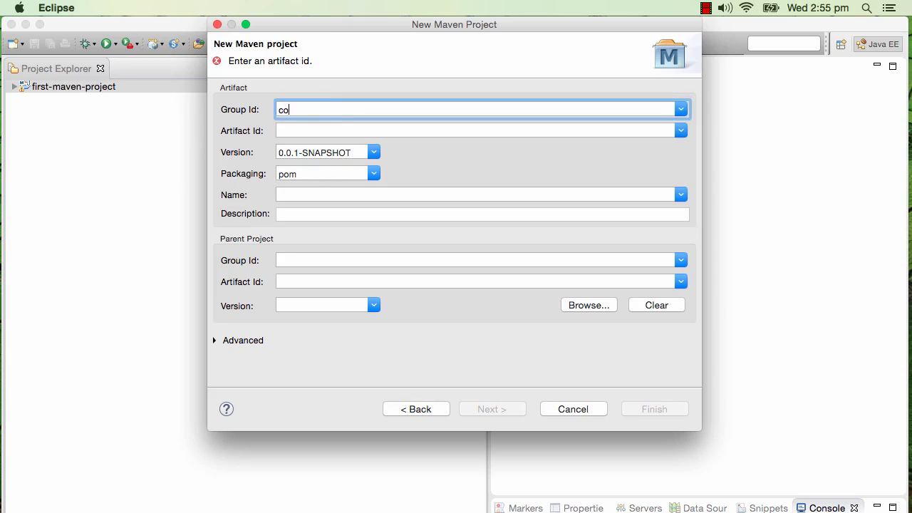
text(m.ins)
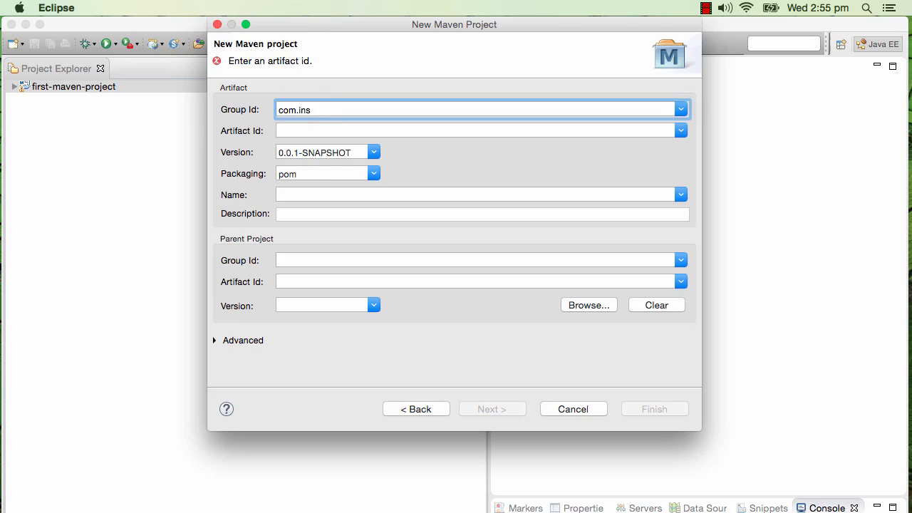
text(28min)
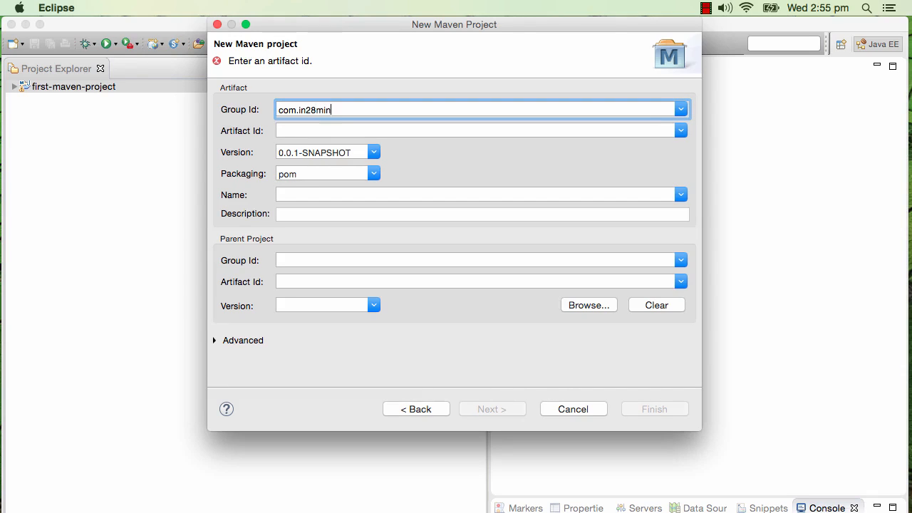
text(utes)
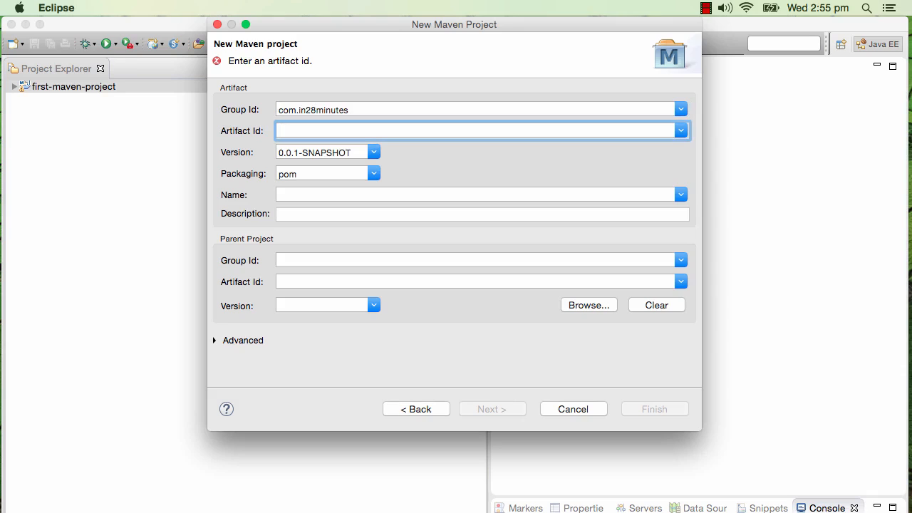
text(multi-module-maven-project)
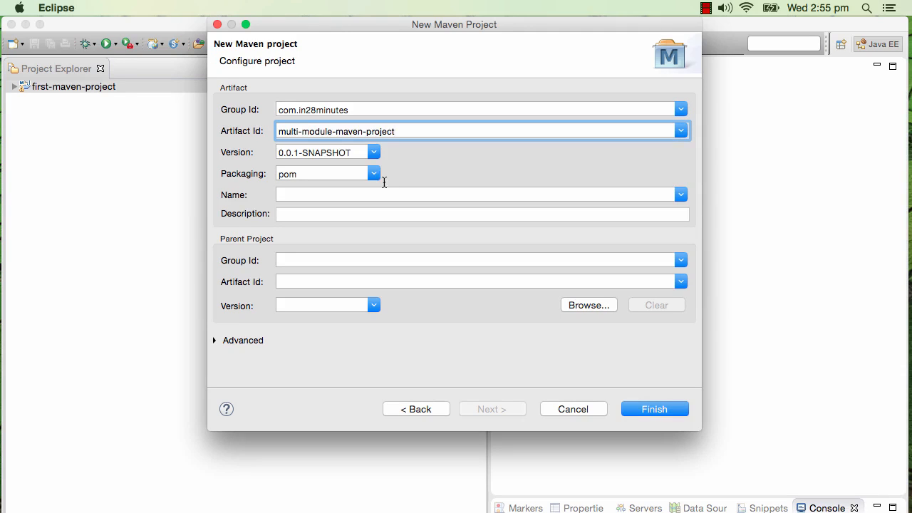
mouse_move(654, 409)
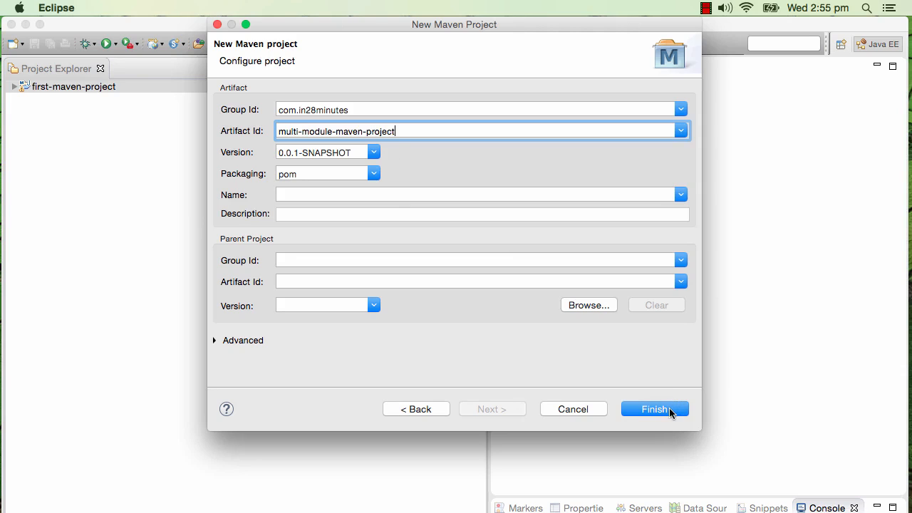
Finish the wizard, expand multi-module-maven-project, check src, and select pom.xml.
click(653, 408)
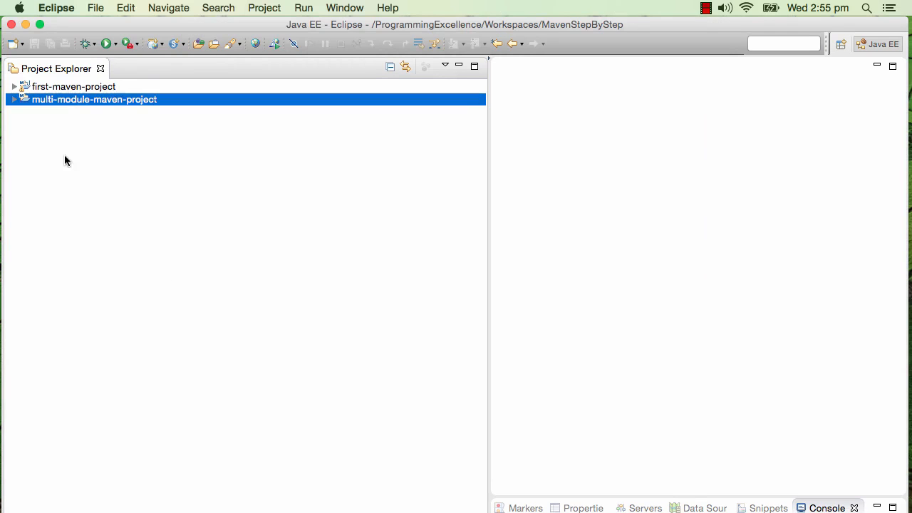
click(14, 99)
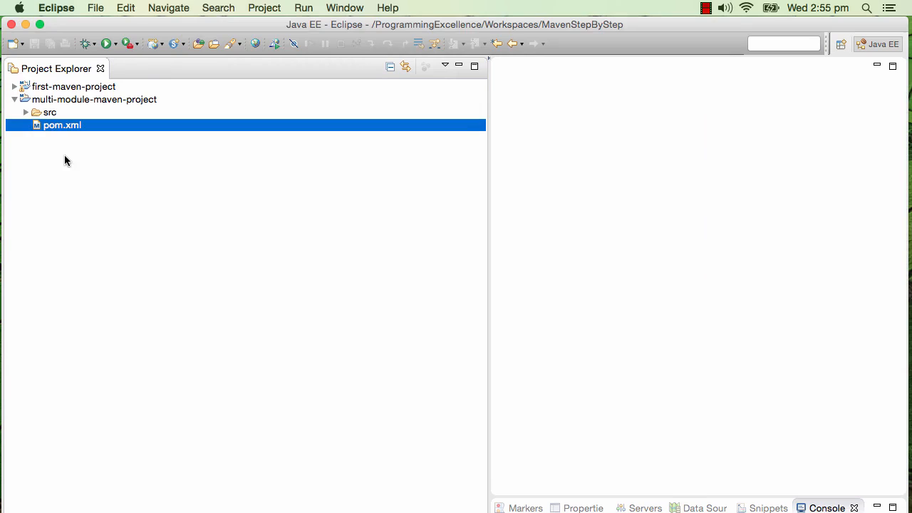
click(49, 112)
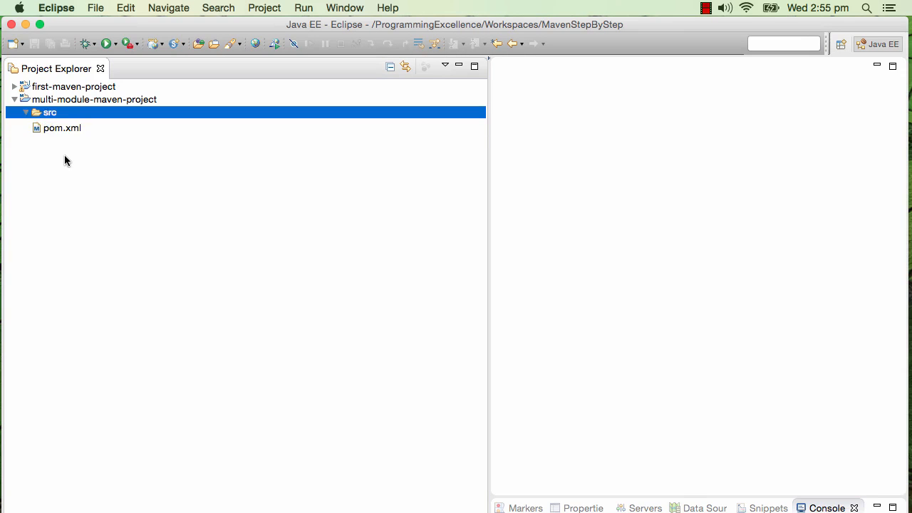
click(62, 125)
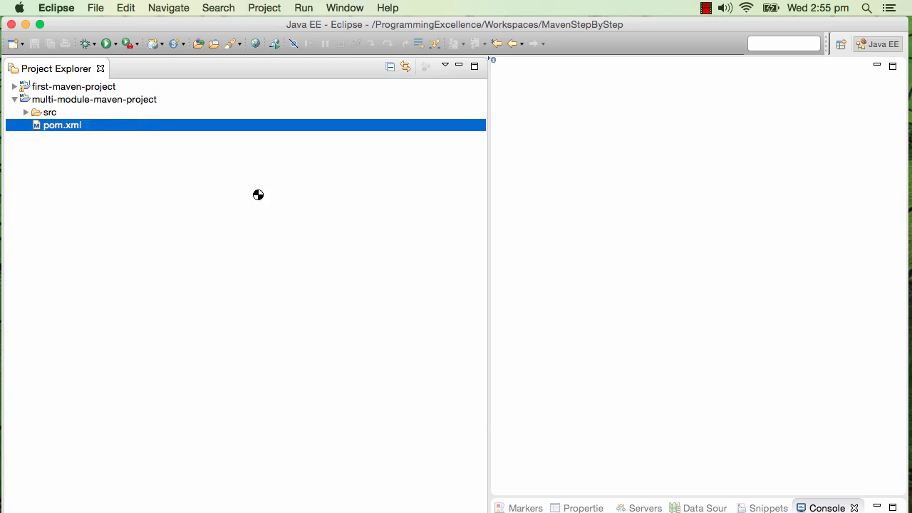
Show the parent pom.xml as raw XML, highlighting the artifactId and packaging lines.
double_click(62, 125)
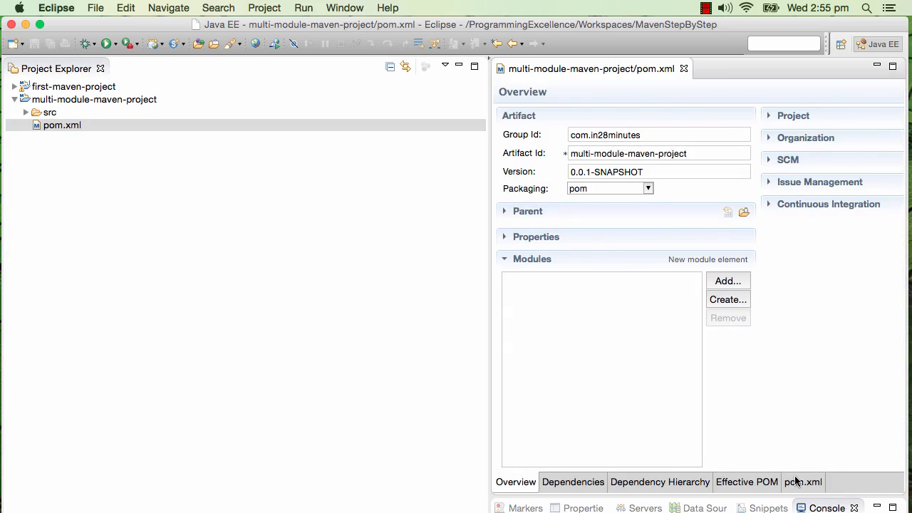
click(802, 482)
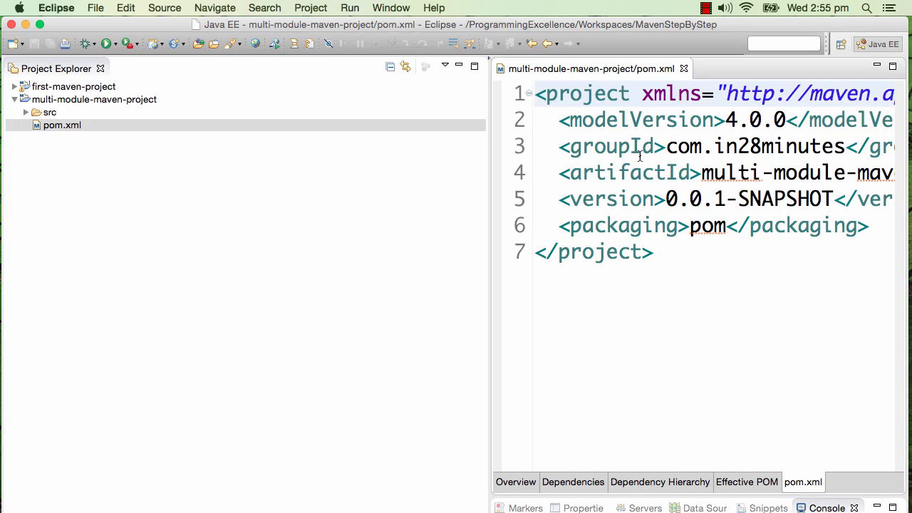
click(629, 172)
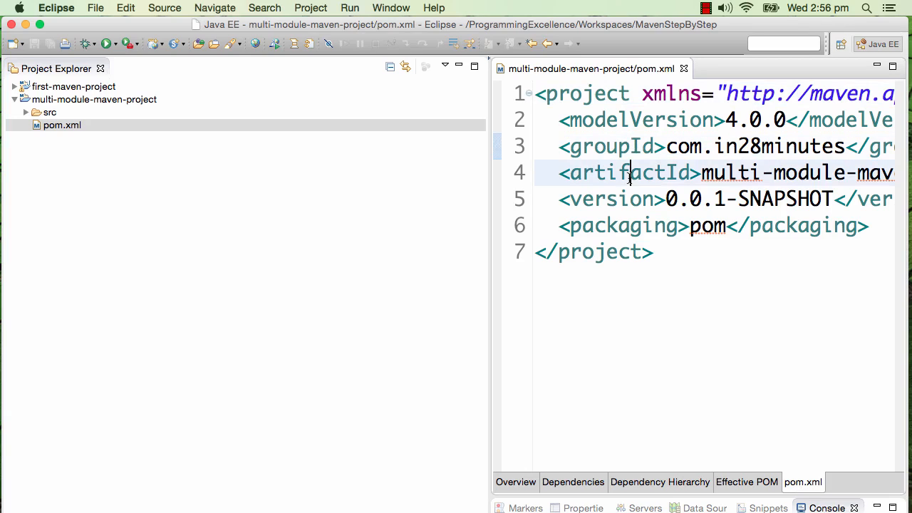
double_click(620, 226)
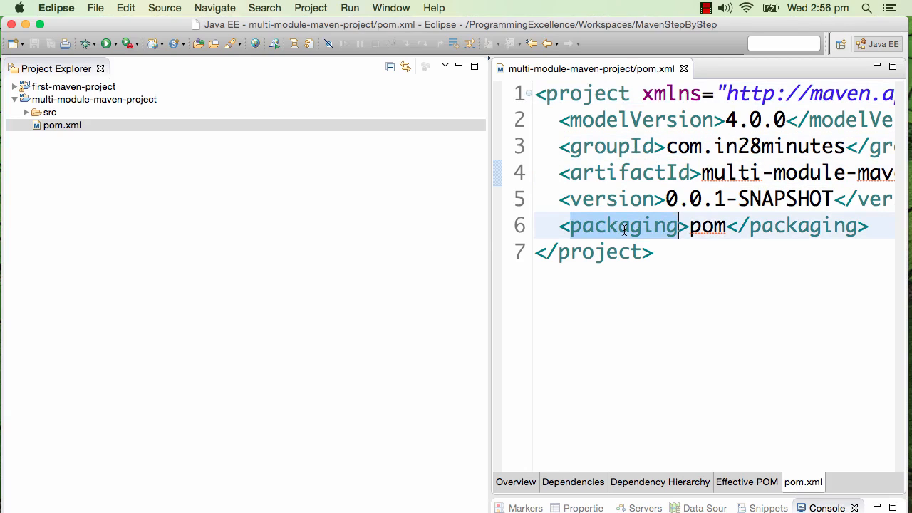
mouse_move(698, 245)
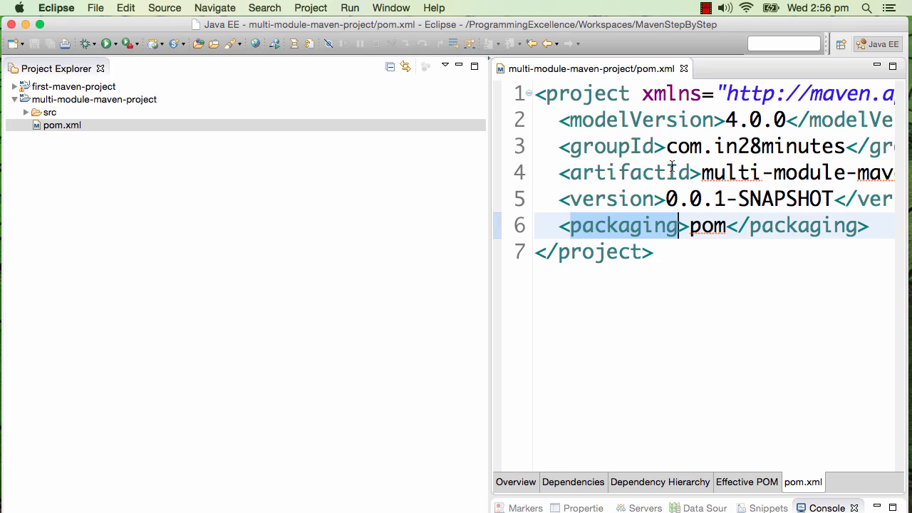
mouse_move(833, 242)
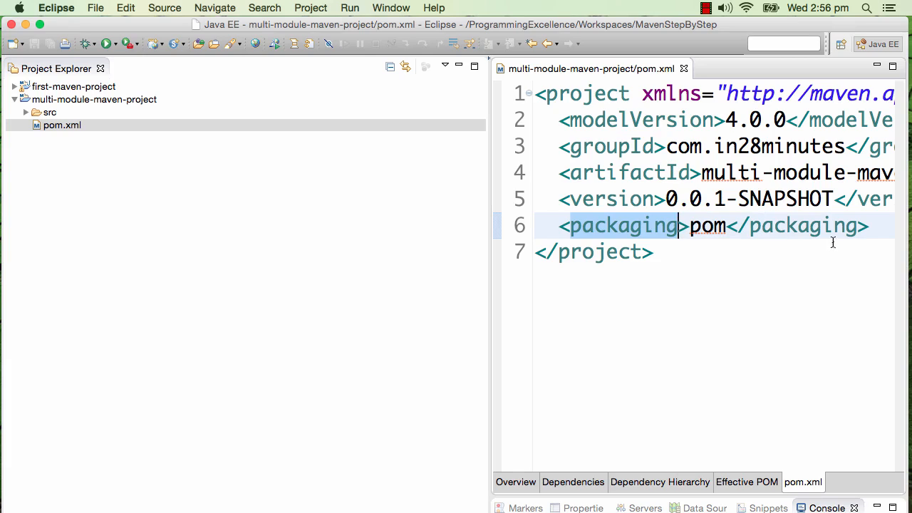
Add a two-line '<!-- business / data -->' comment after </project> and save.
key(Return)
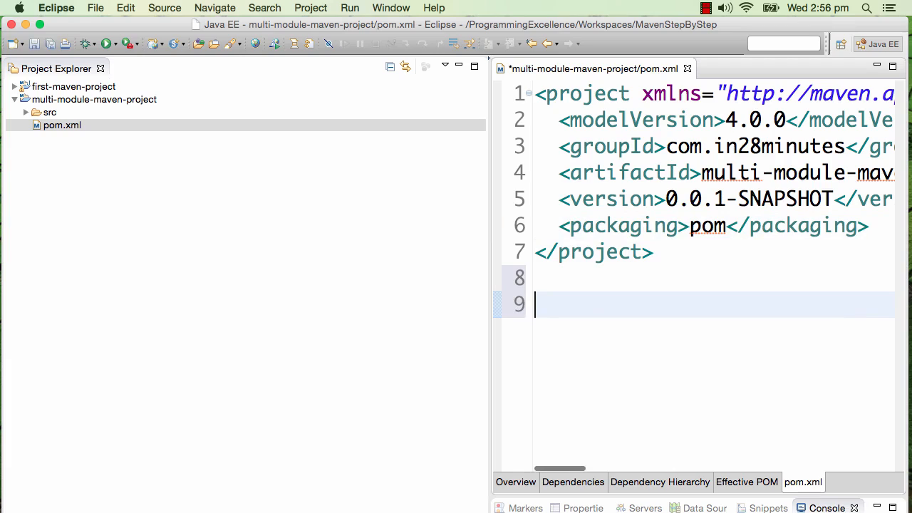
text(<!-)
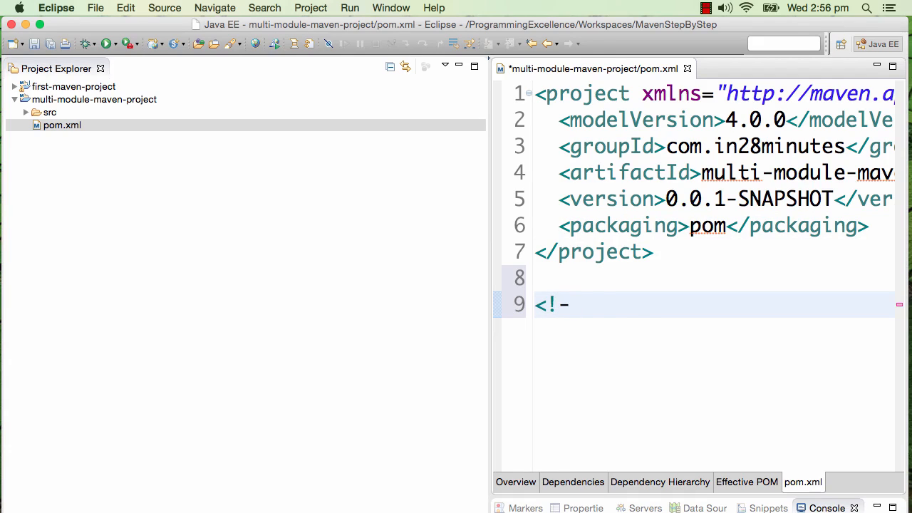
text(-  -->)
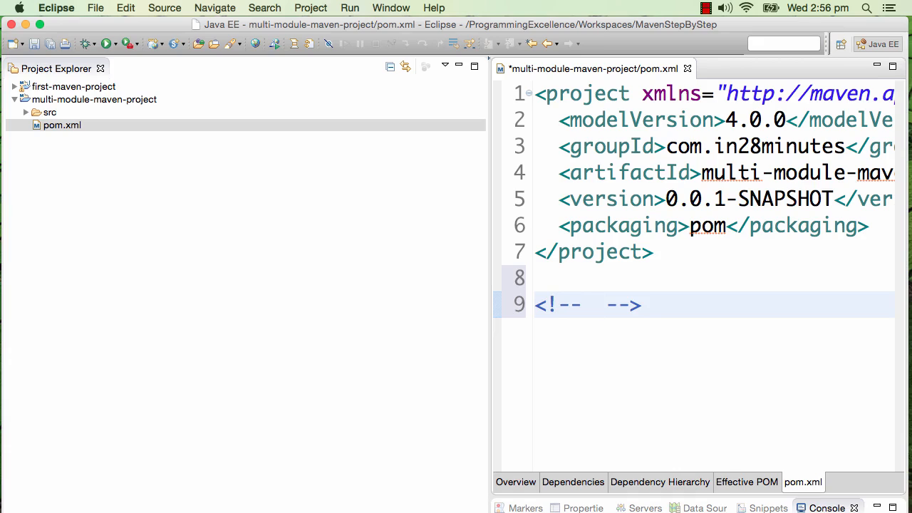
text(busine)
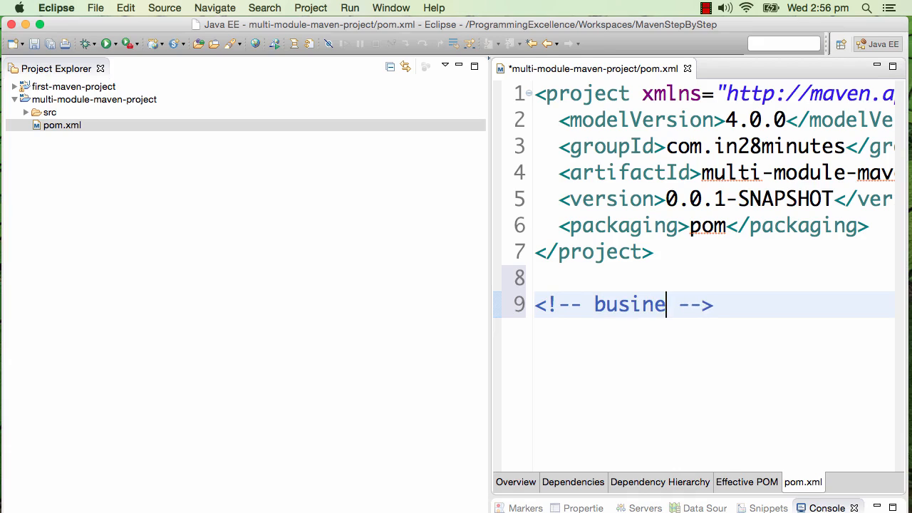
key(Return)
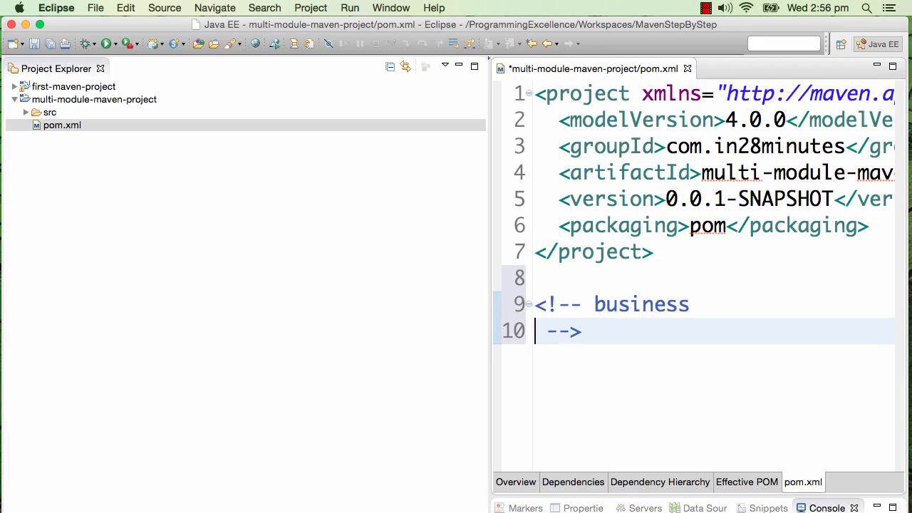
text(data)
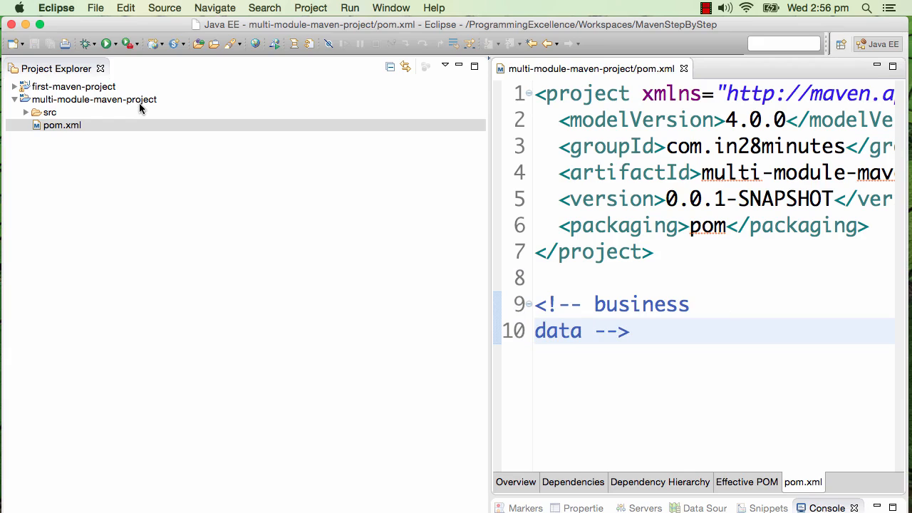
click(96, 7)
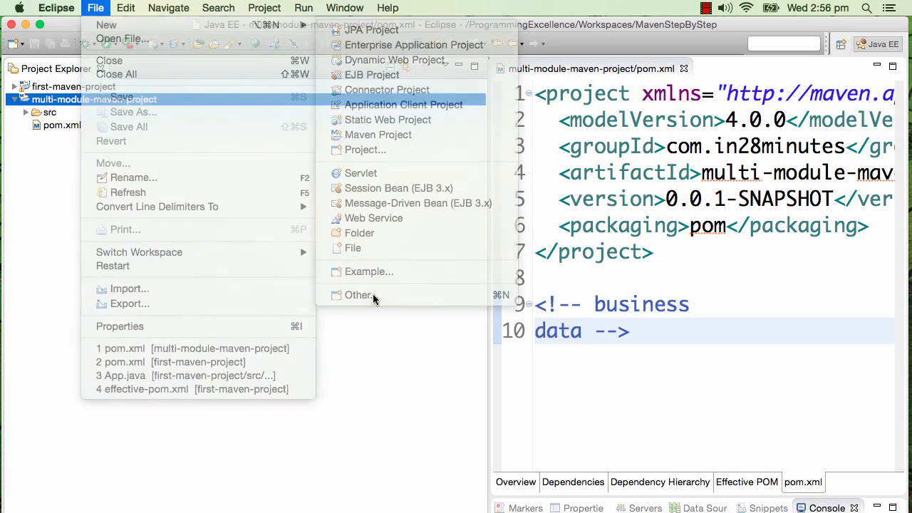
Create a simple Maven Module named 'business' under multi-module-maven-project.
click(359, 295)
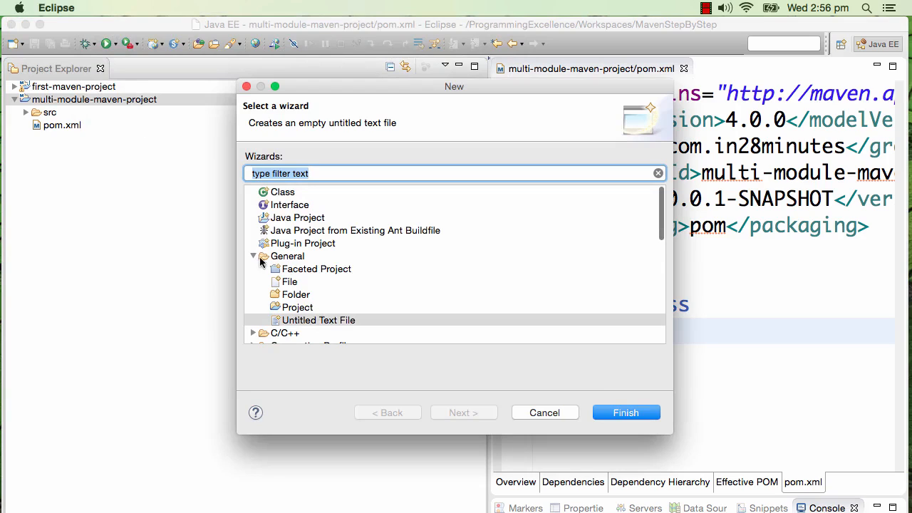
click(254, 256)
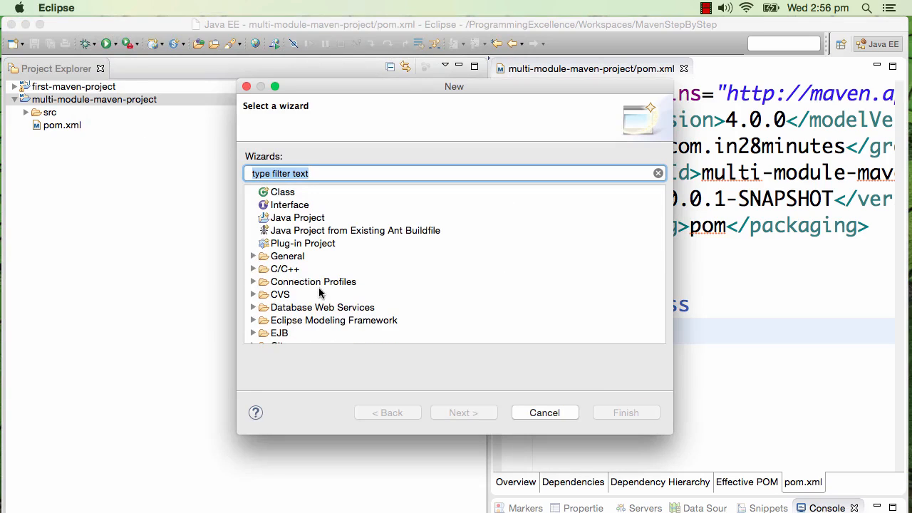
text(maven)
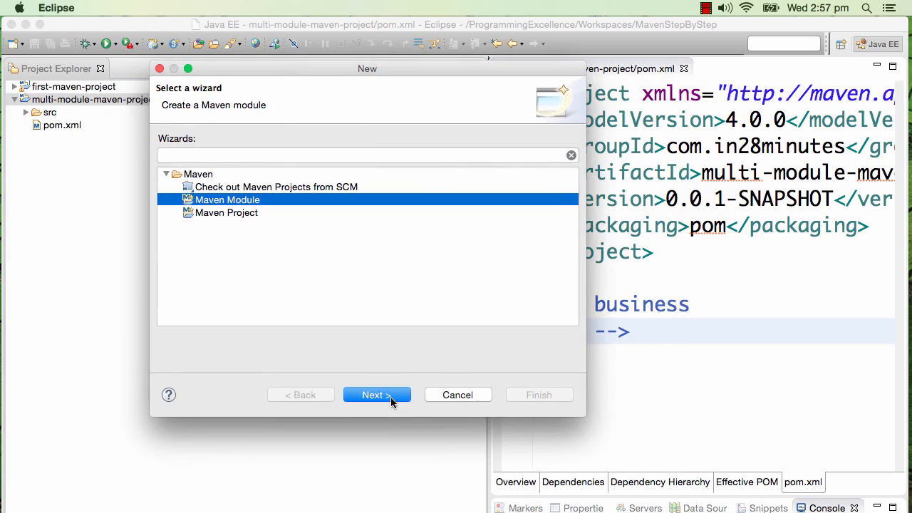
click(377, 395)
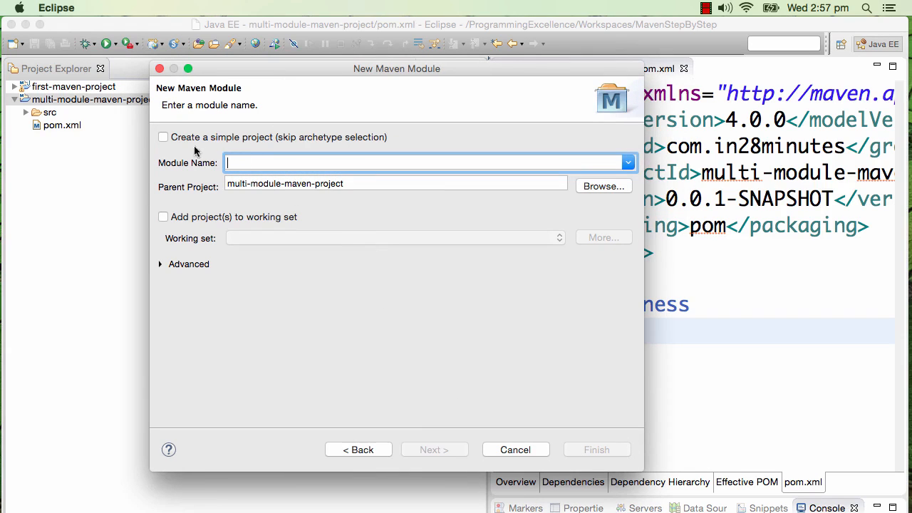
click(162, 137)
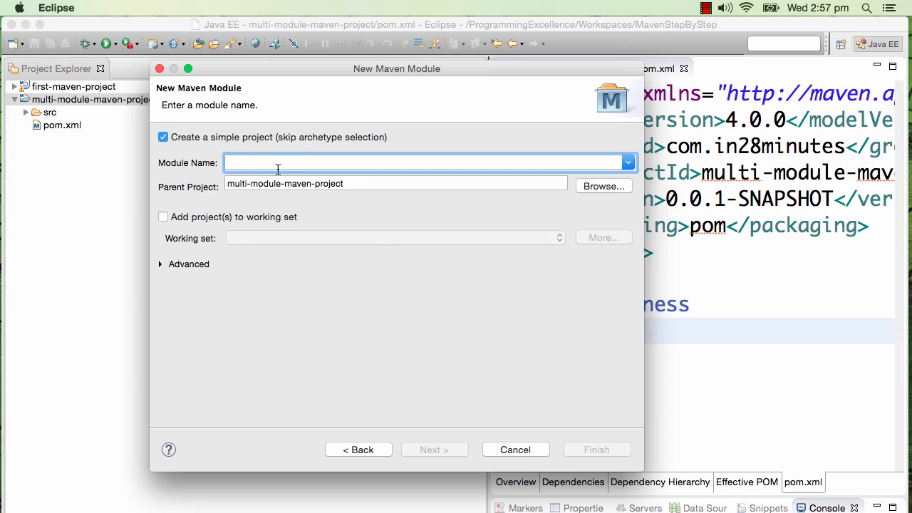
text(b)
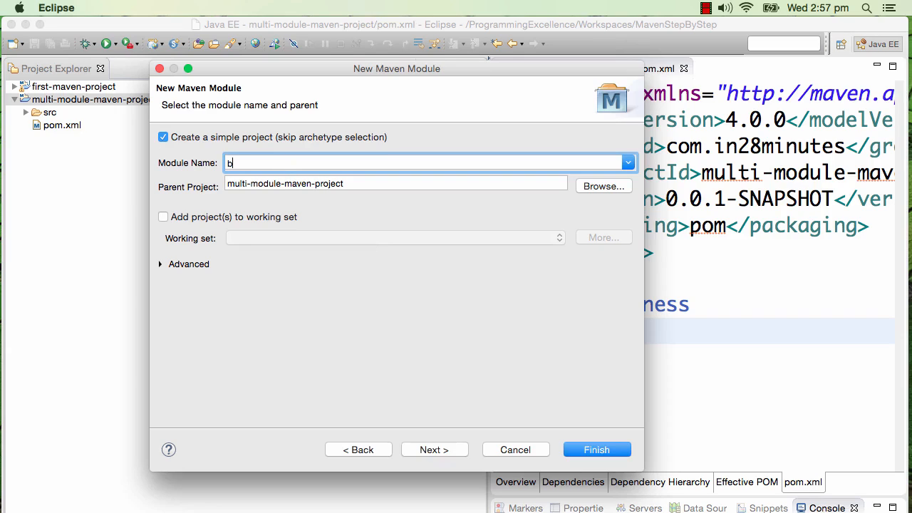
text(usiness)
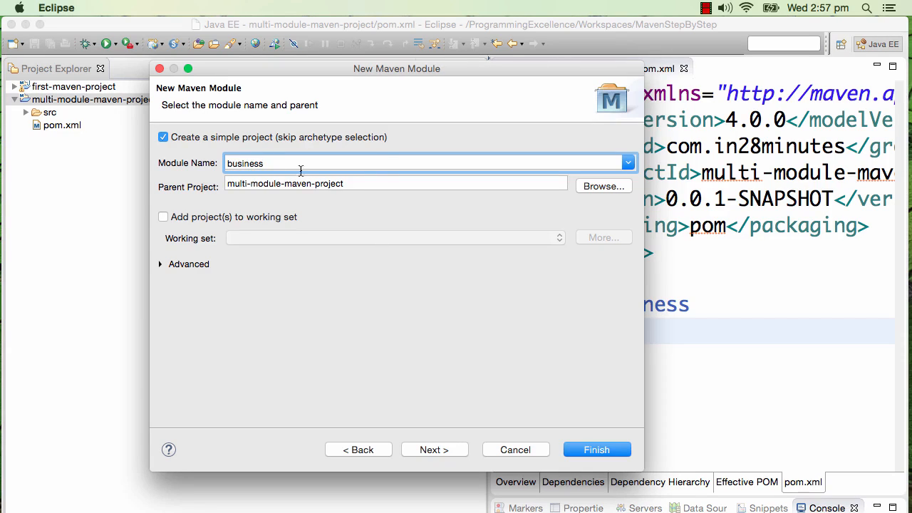
mouse_move(380, 160)
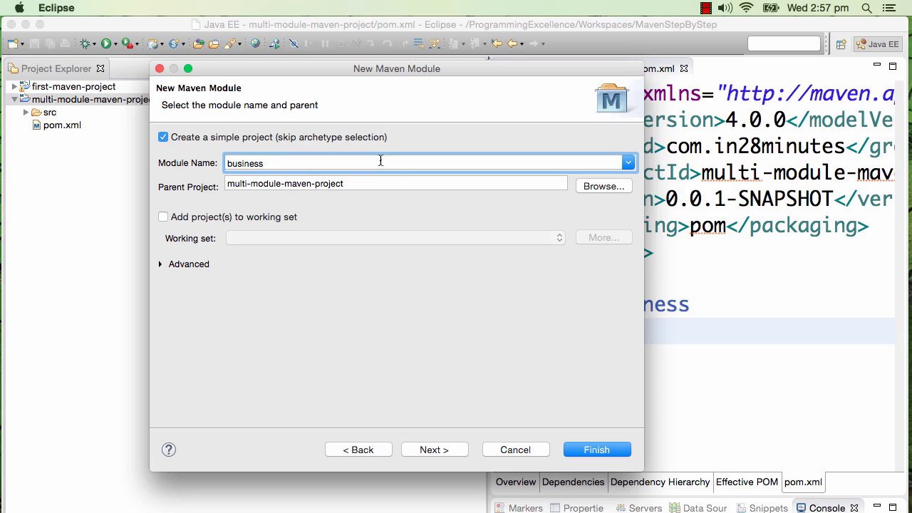
mouse_move(456, 365)
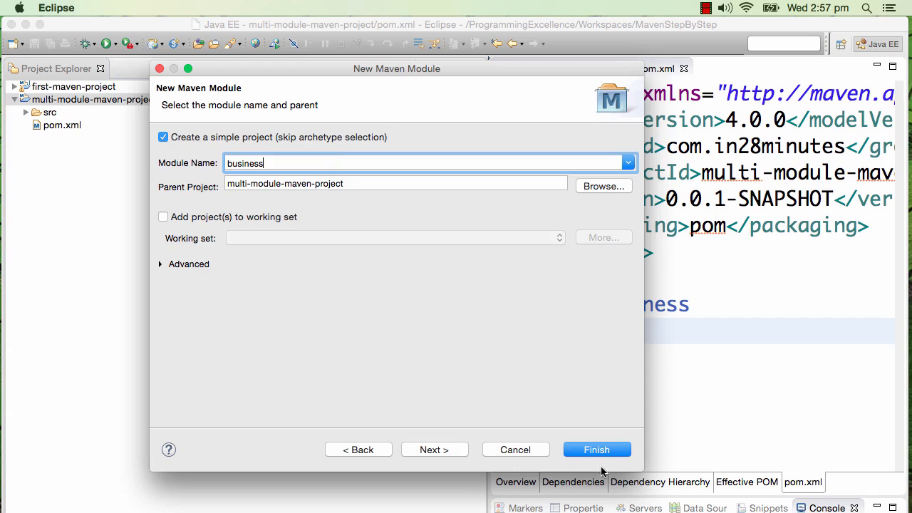
click(597, 449)
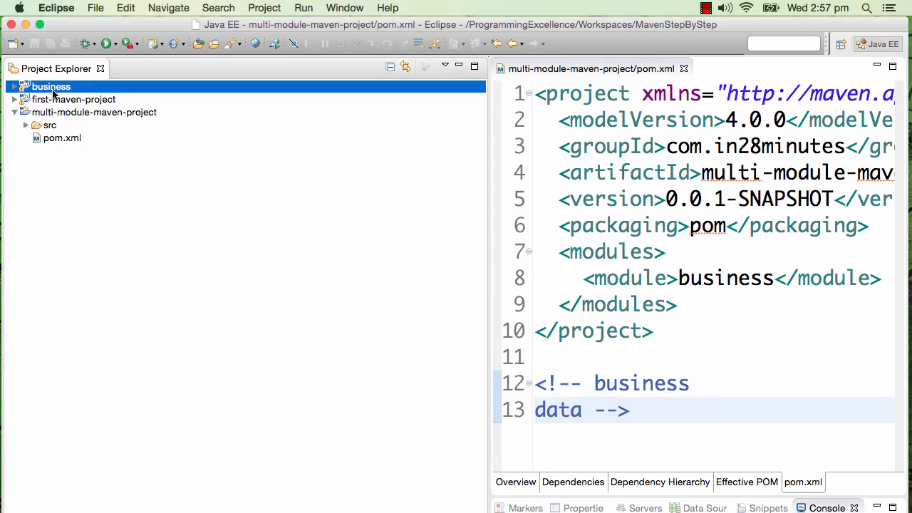
Open business's pom.xml and flip between it and the parent pom to compare.
click(14, 86)
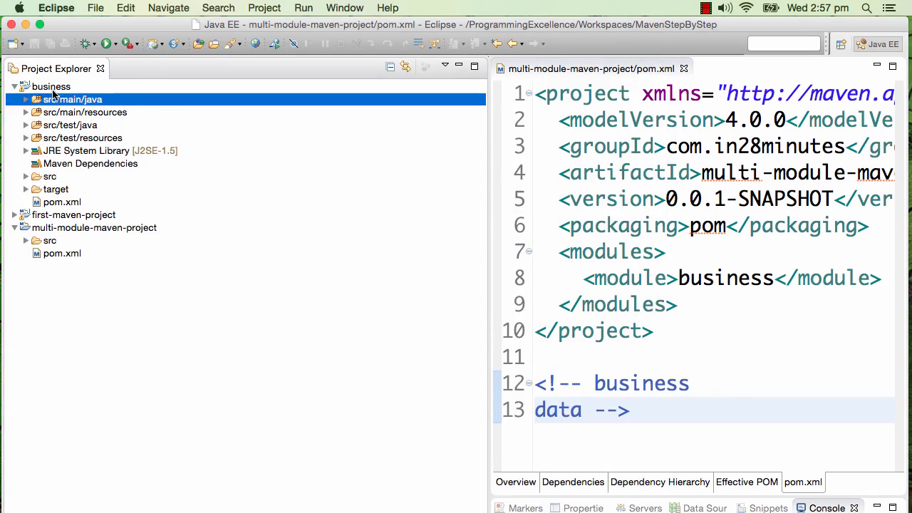
click(62, 201)
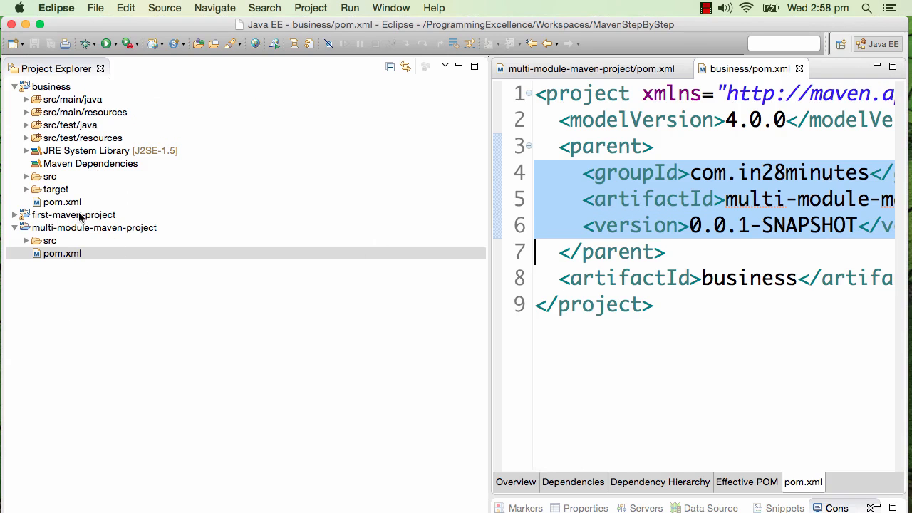
mouse_move(99, 268)
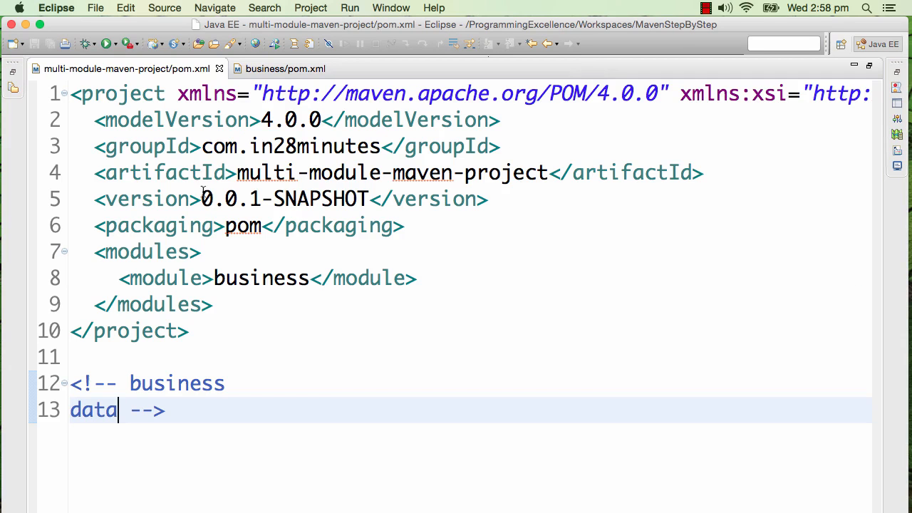
click(285, 68)
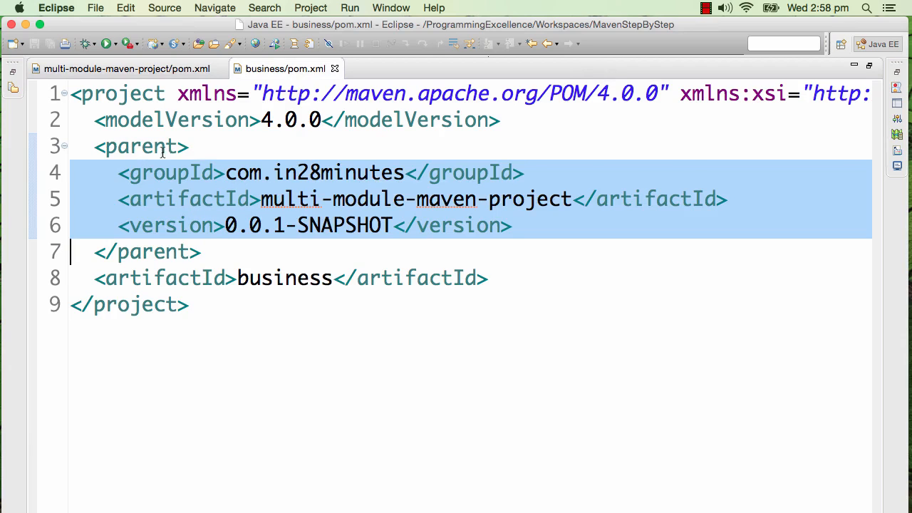
click(125, 68)
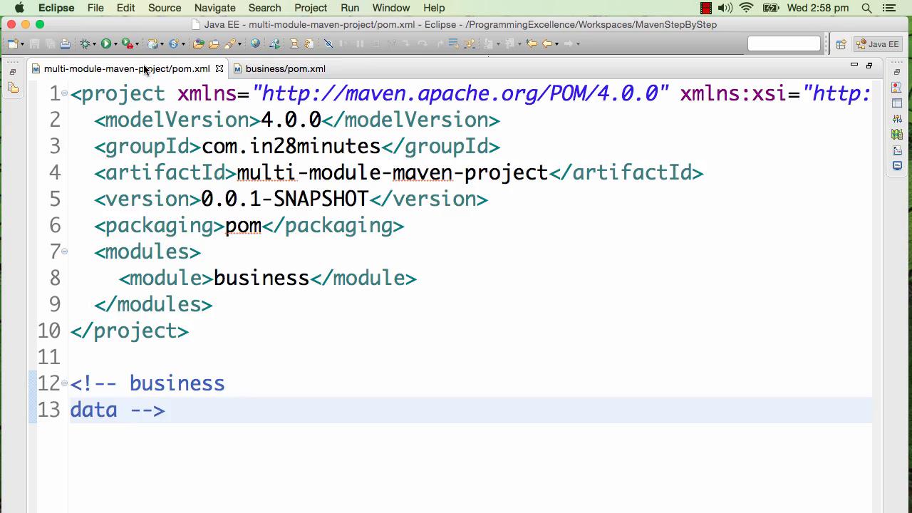
click(285, 68)
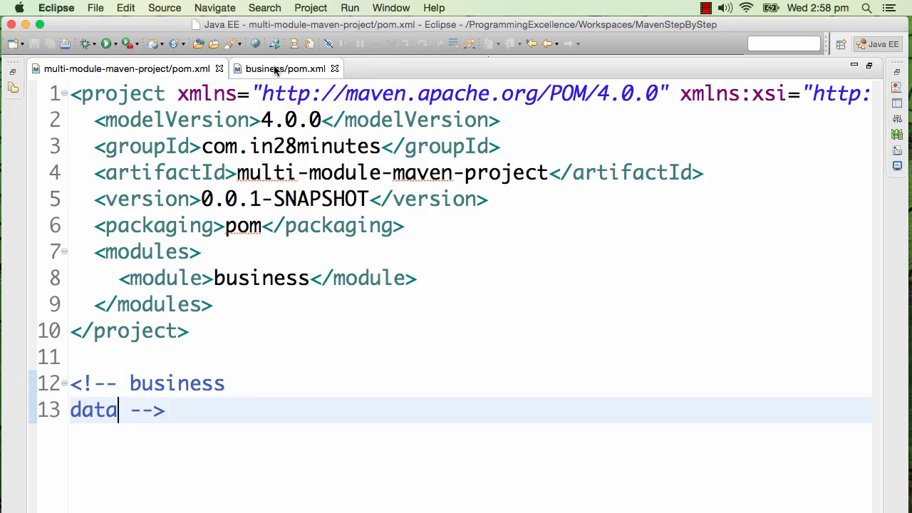
click(285, 68)
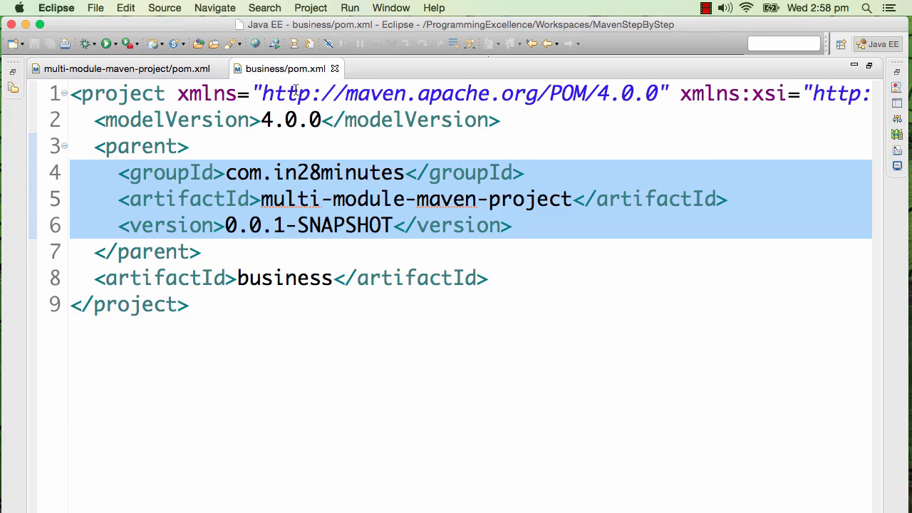
click(121, 69)
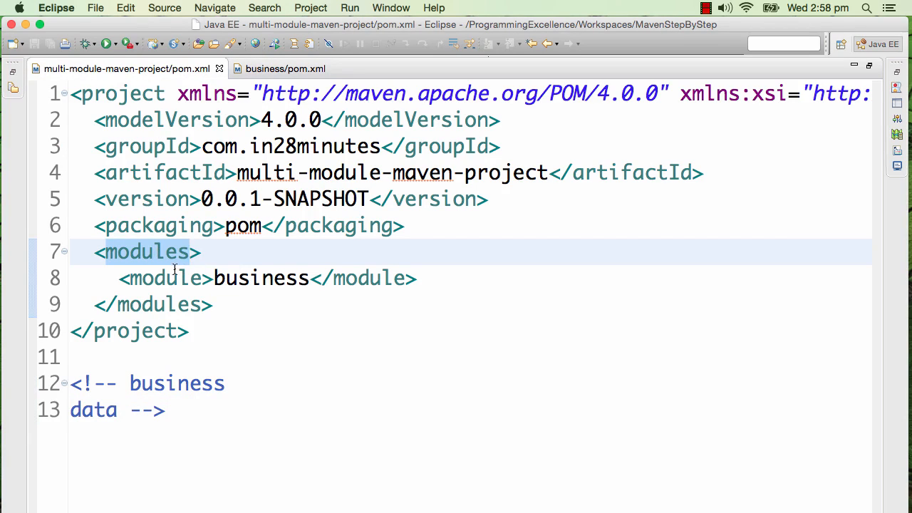
click(285, 68)
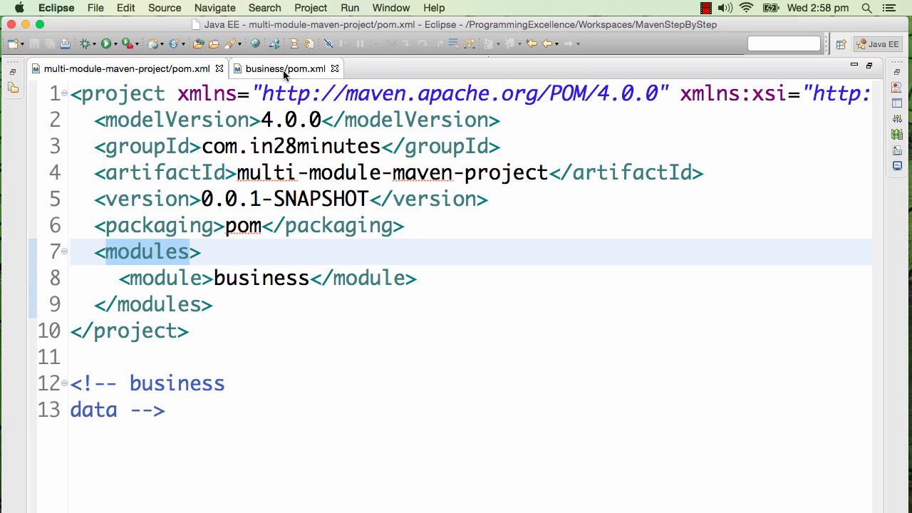
click(285, 68)
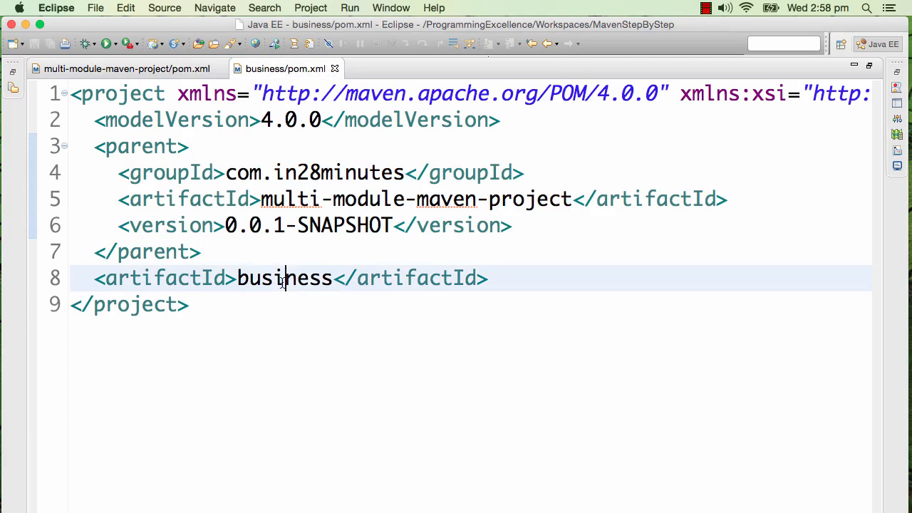
click(124, 68)
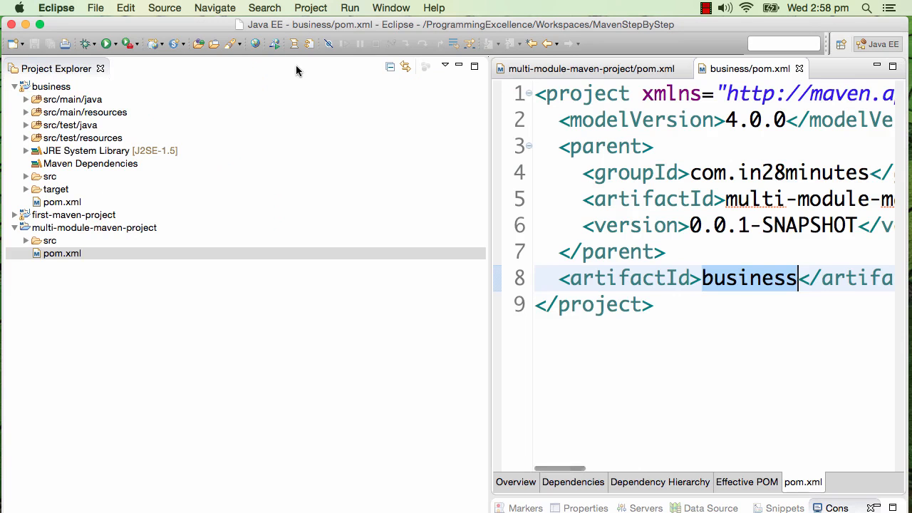
mouse_move(75, 231)
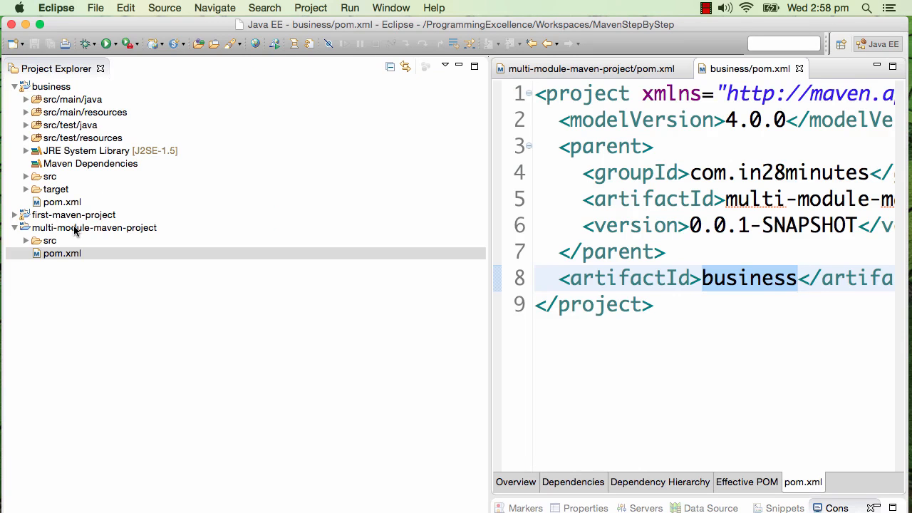
Expand the business folder inside multi-module-maven-project and view the parent pom again.
click(94, 227)
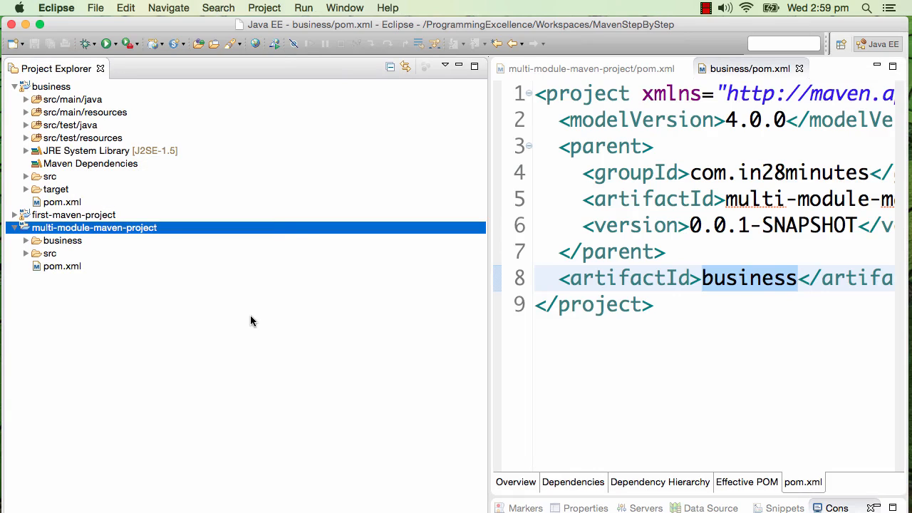
click(63, 240)
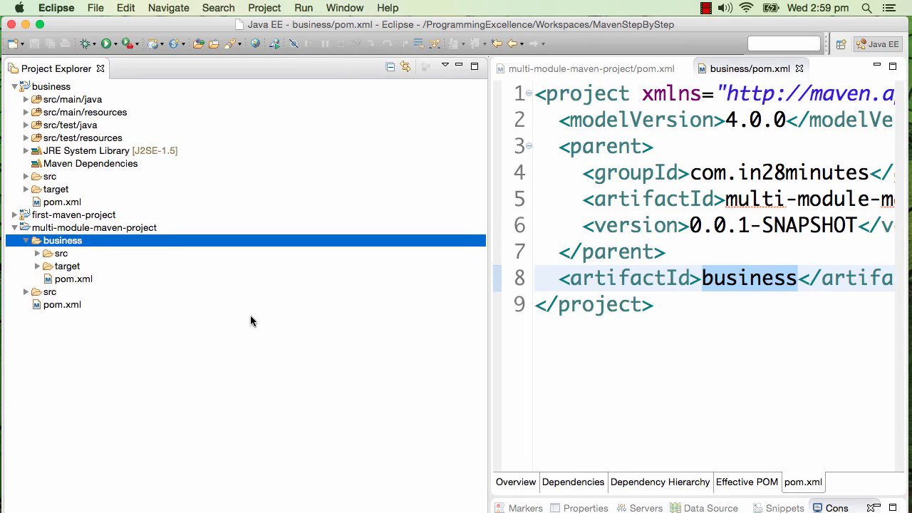
click(25, 240)
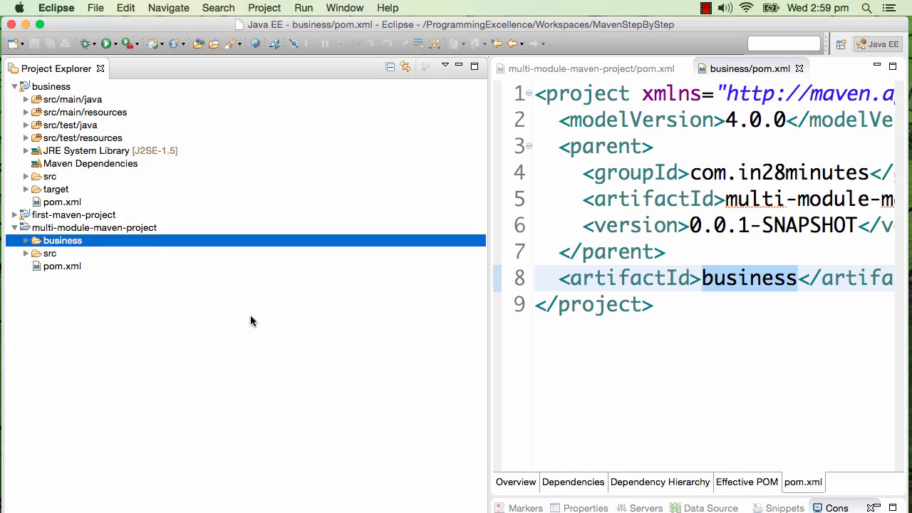
click(62, 265)
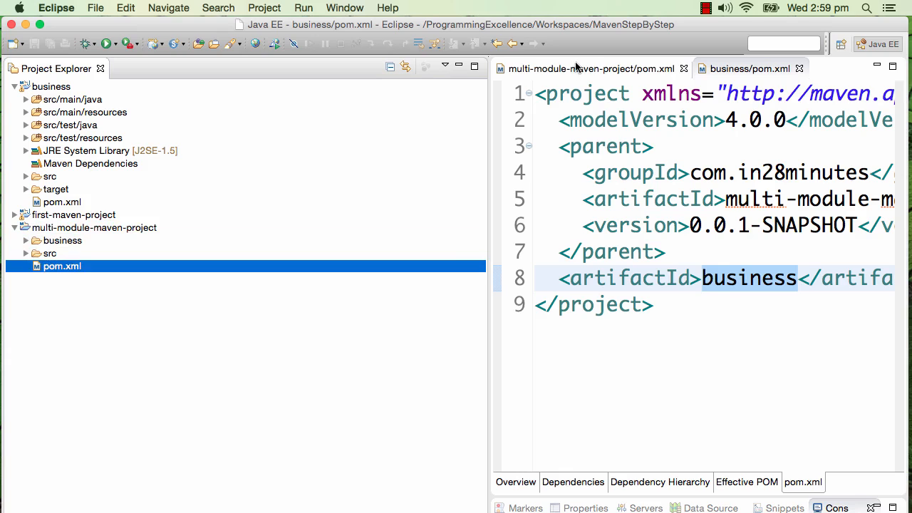
click(589, 69)
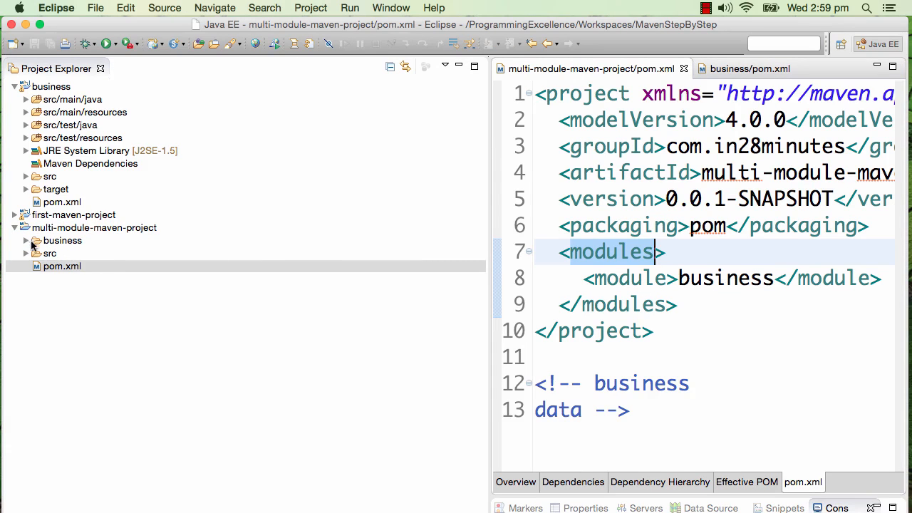
Open the nested business pom.xml and browse its XML source.
click(62, 240)
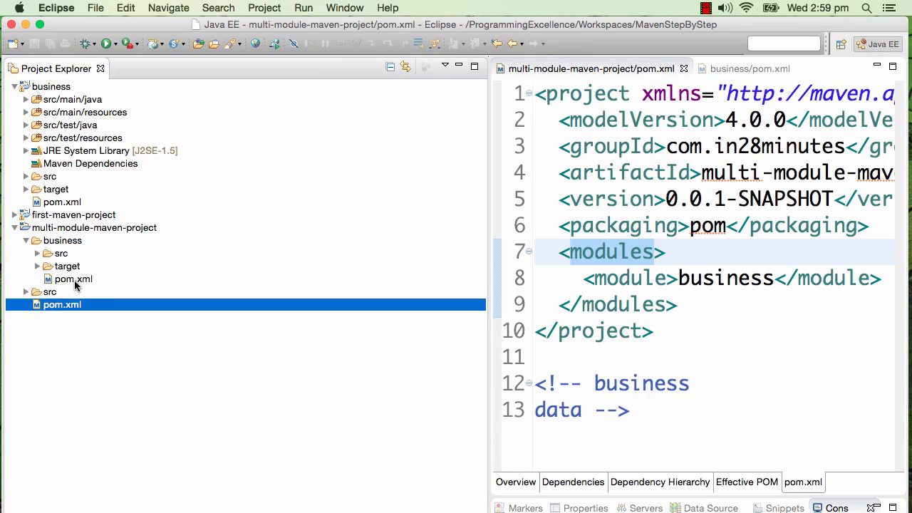
click(73, 279)
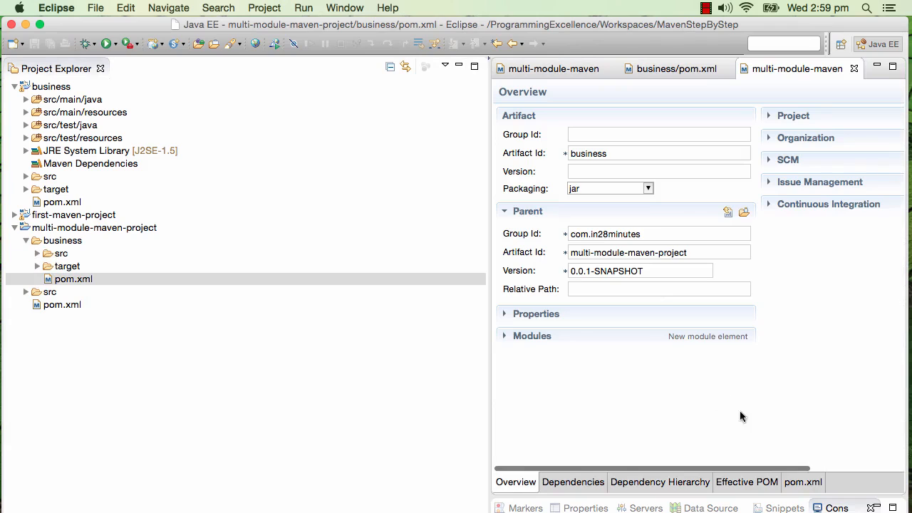
click(803, 481)
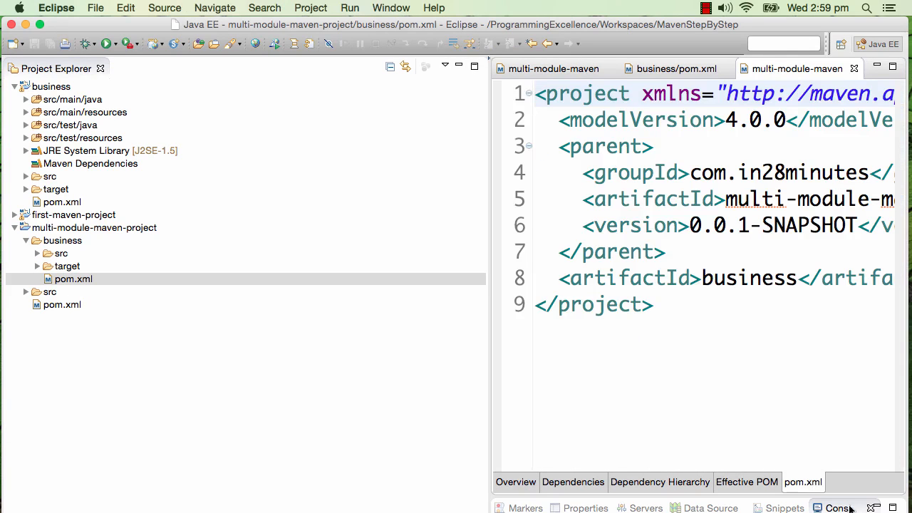
click(705, 277)
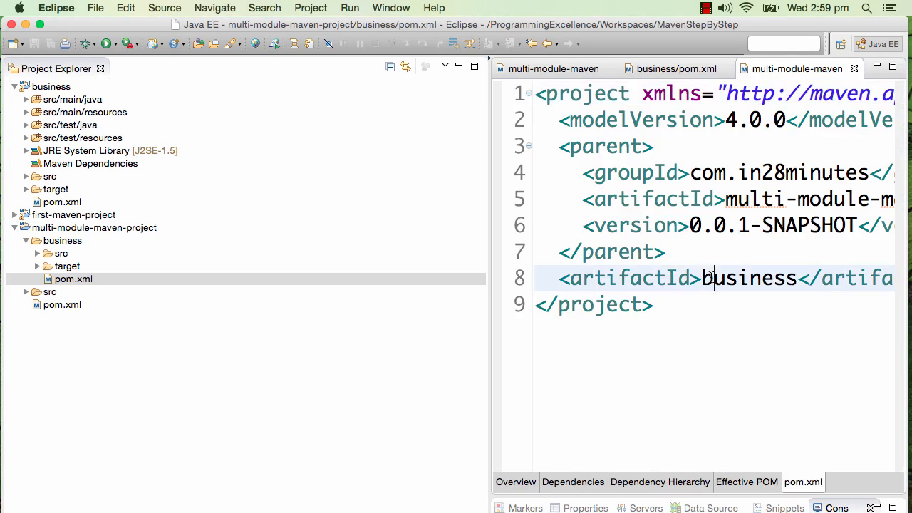
scroll(right, 3)
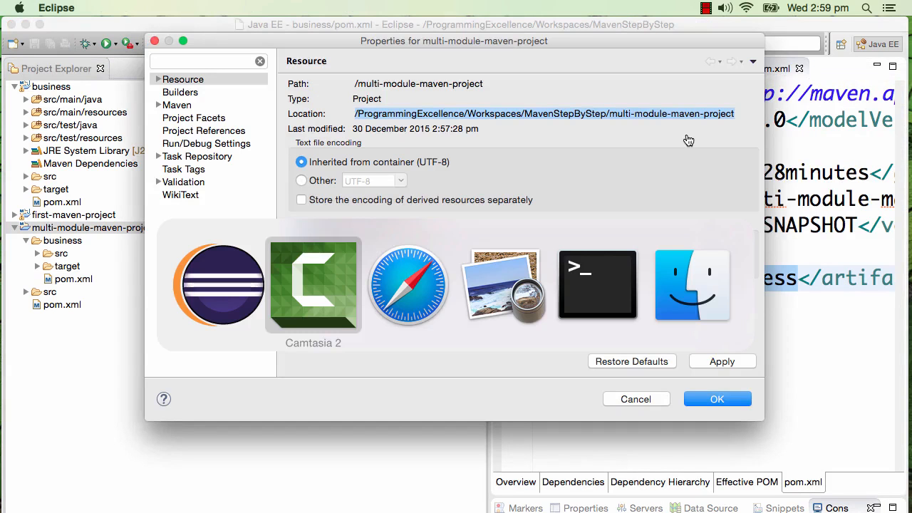
Run mvn clean install in multi-module-maven-project and check both modules succeed.
click(597, 284)
text(m)
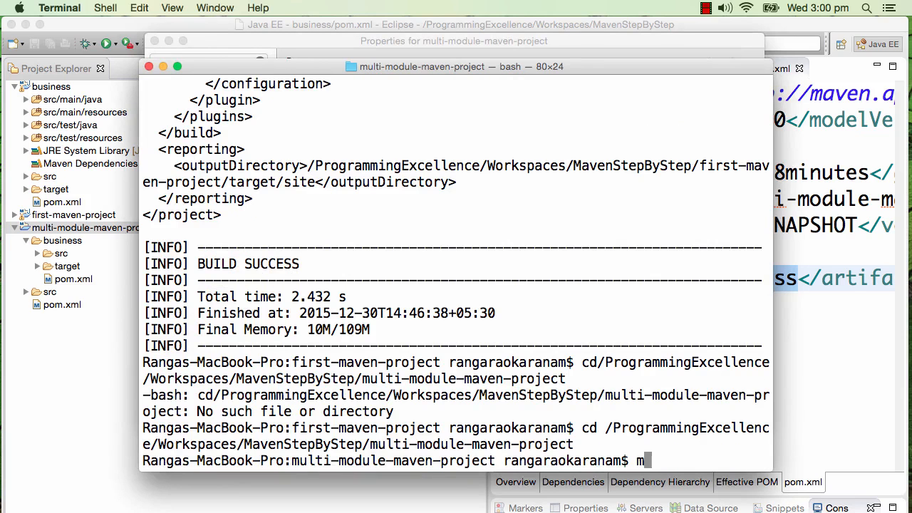
text(vn cle)
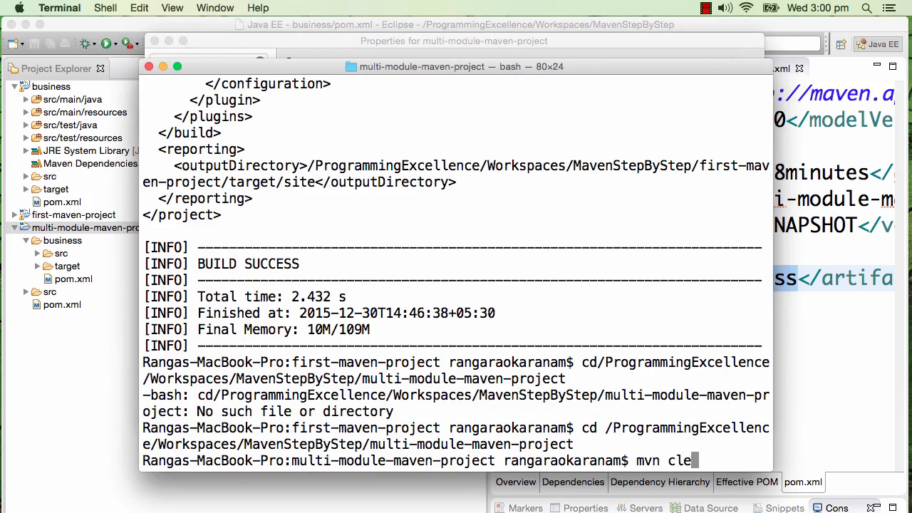
key(Return)
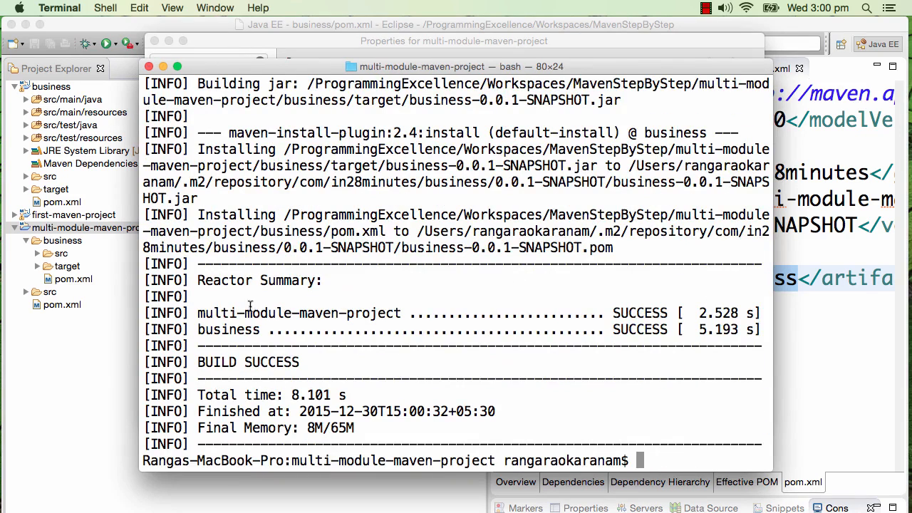
mouse_move(196, 326)
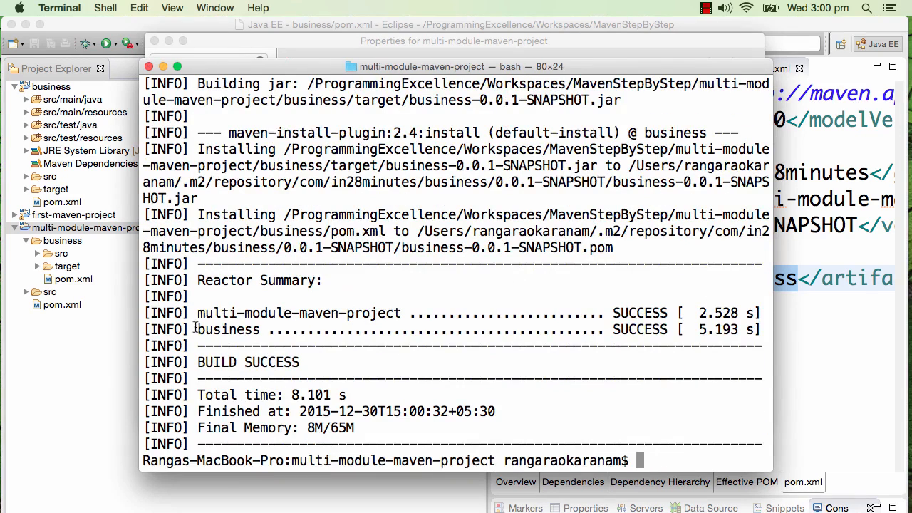
double_click(228, 329)
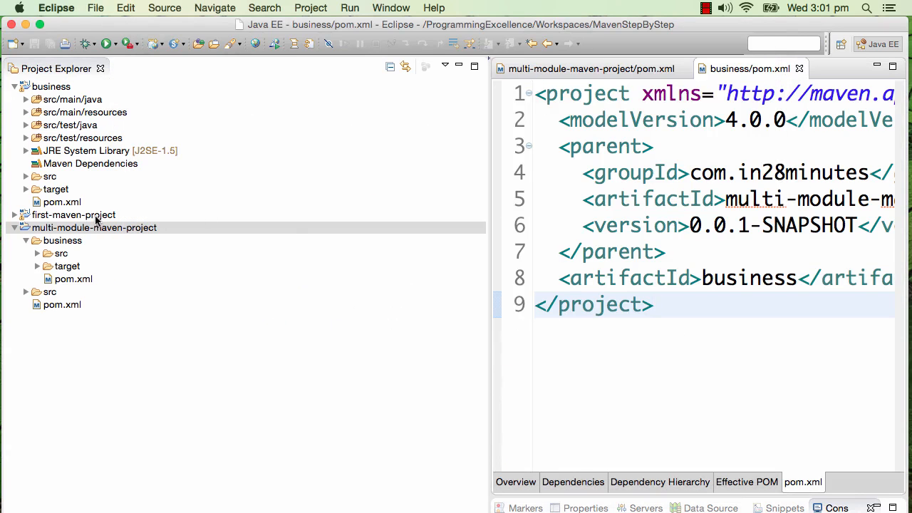
mouse_move(149, 270)
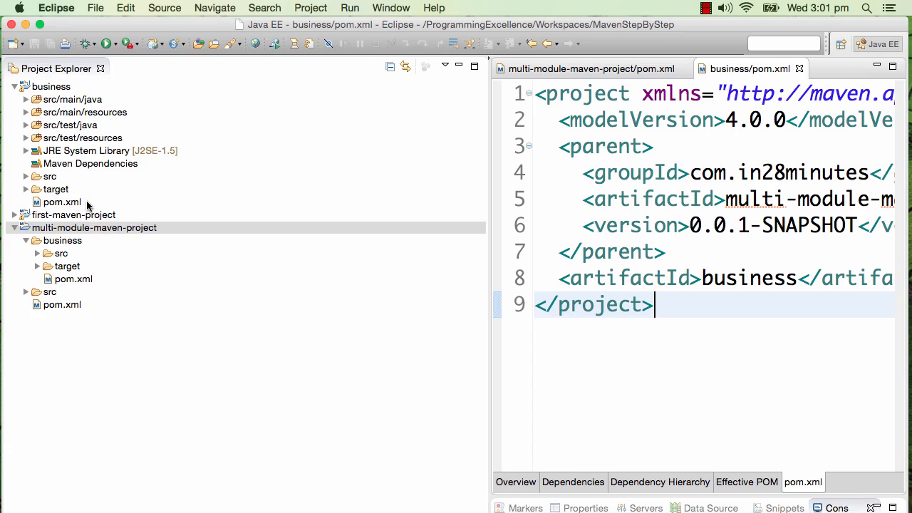
mouse_move(84, 279)
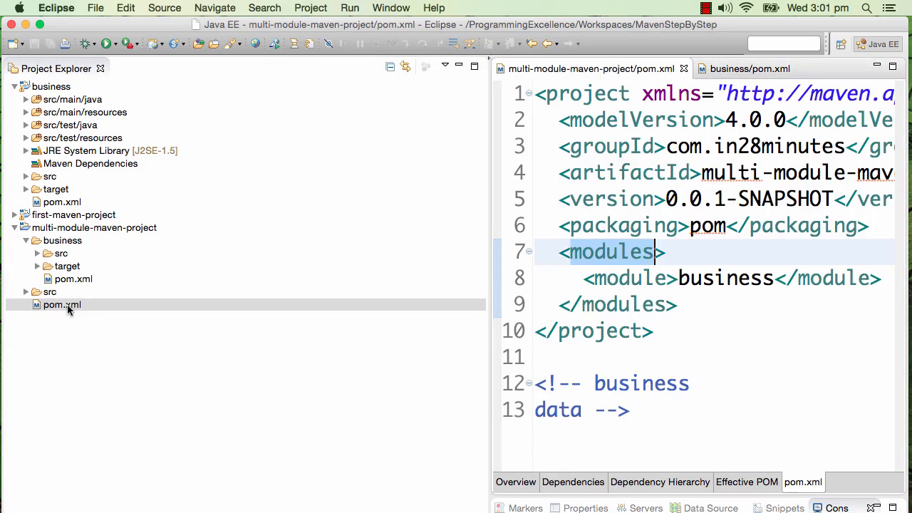
Duplicate the business module entry in the parent pom and rename it to data.
click(582, 278)
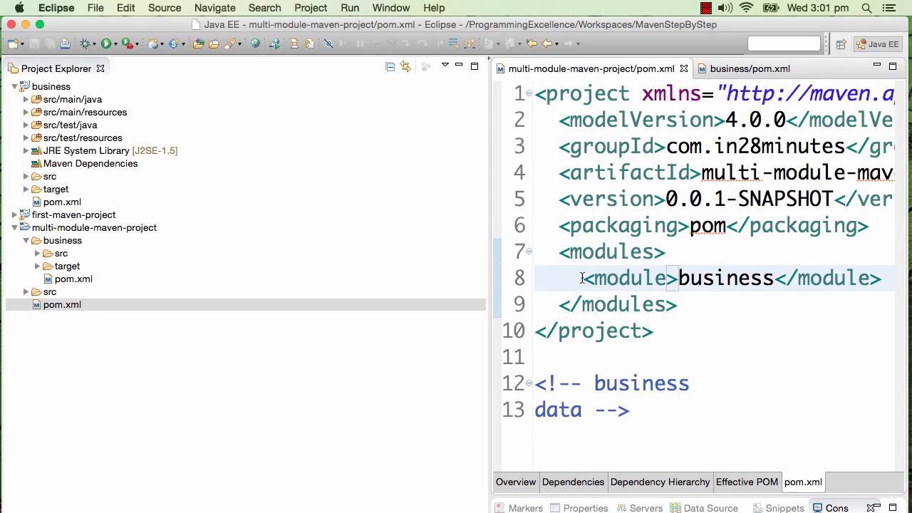
double_click(723, 277)
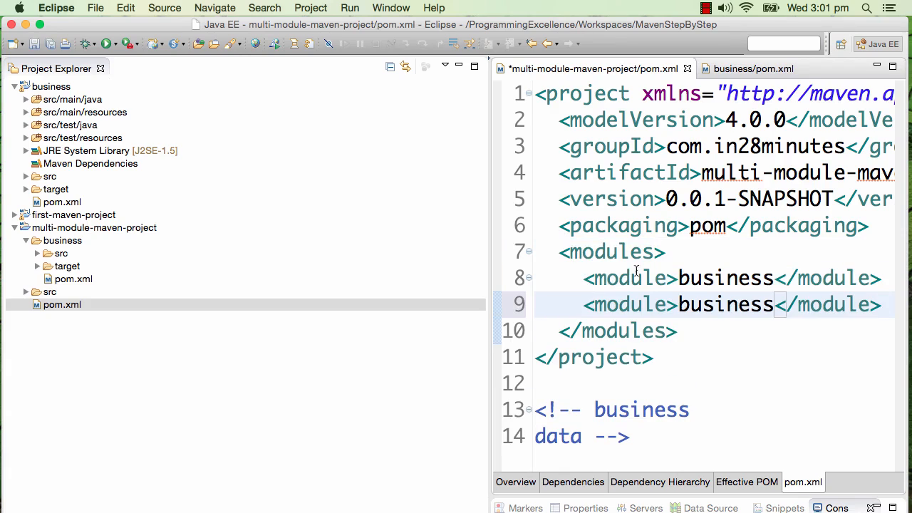
text(data)
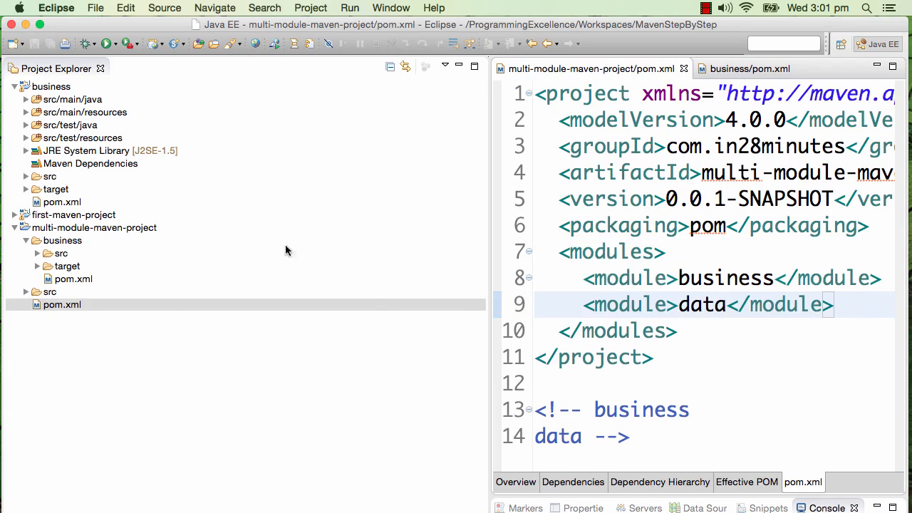
mouse_move(78, 235)
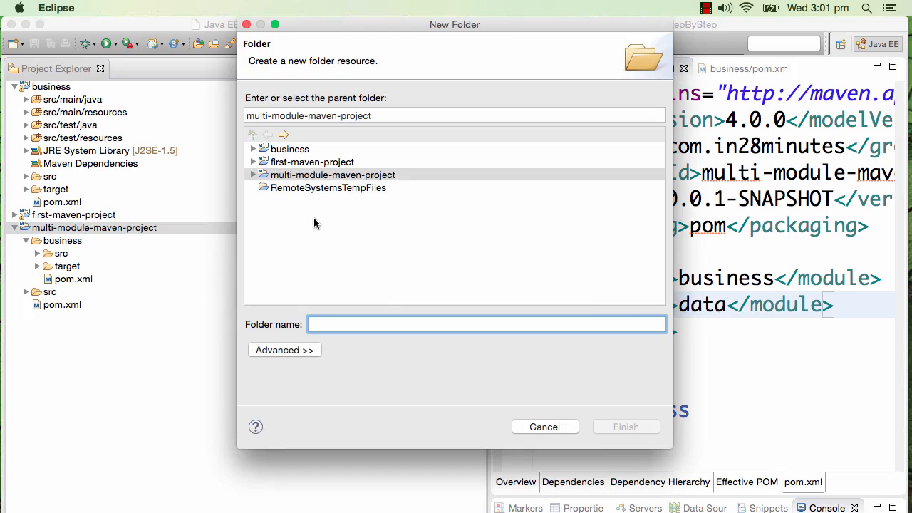
Create a data folder holding a copy of business's pom with artifactId changed to data.
text(data)
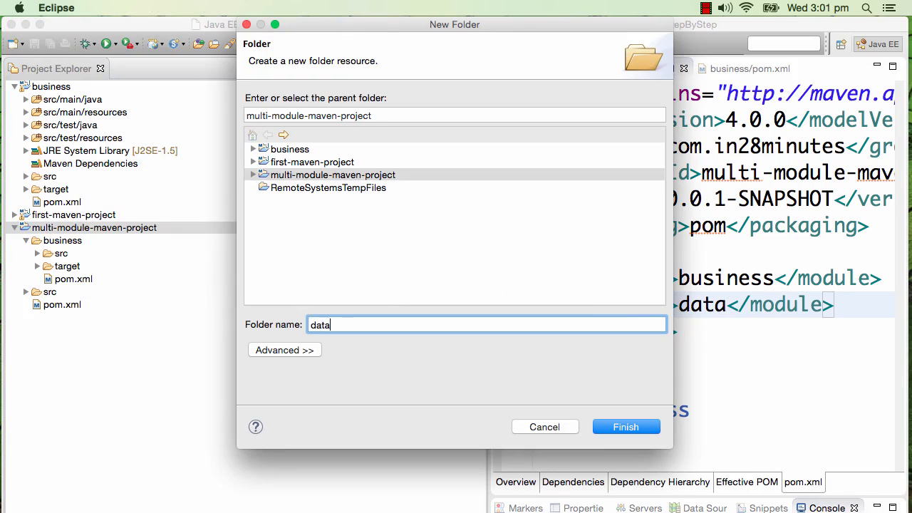
click(625, 426)
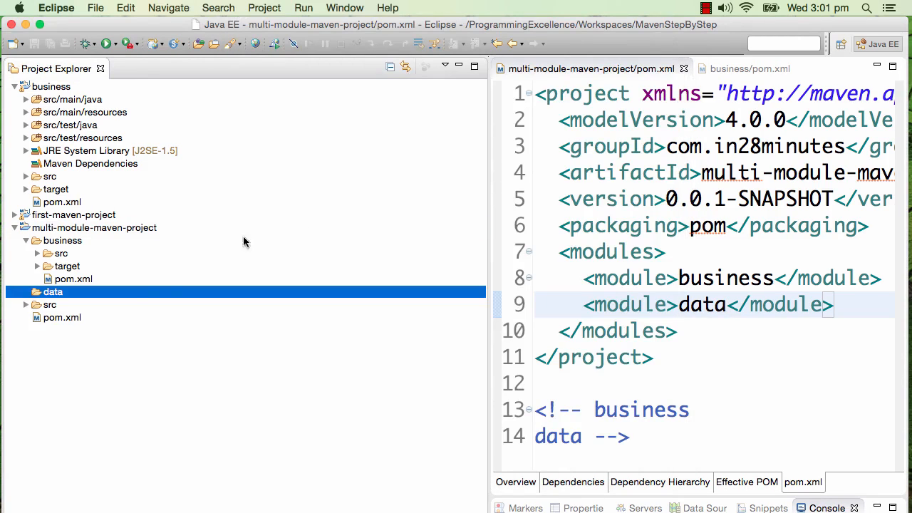
click(73, 278)
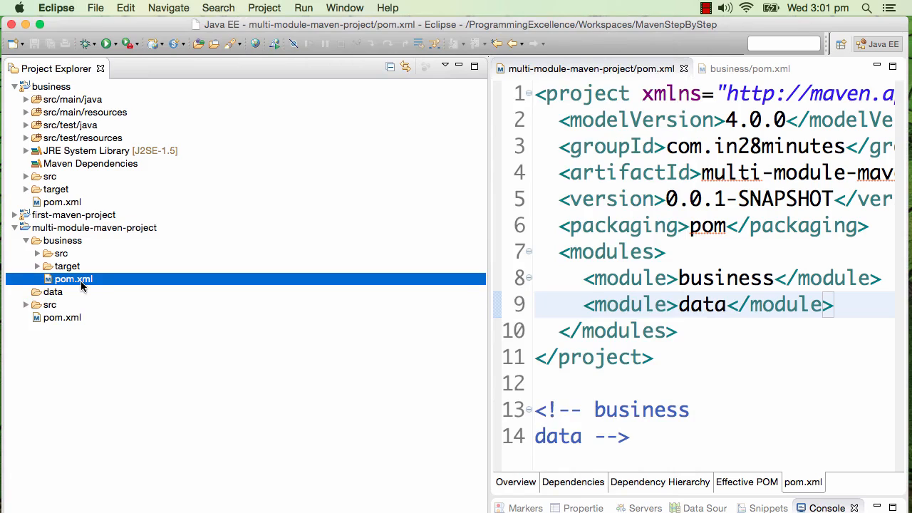
mouse_move(72, 289)
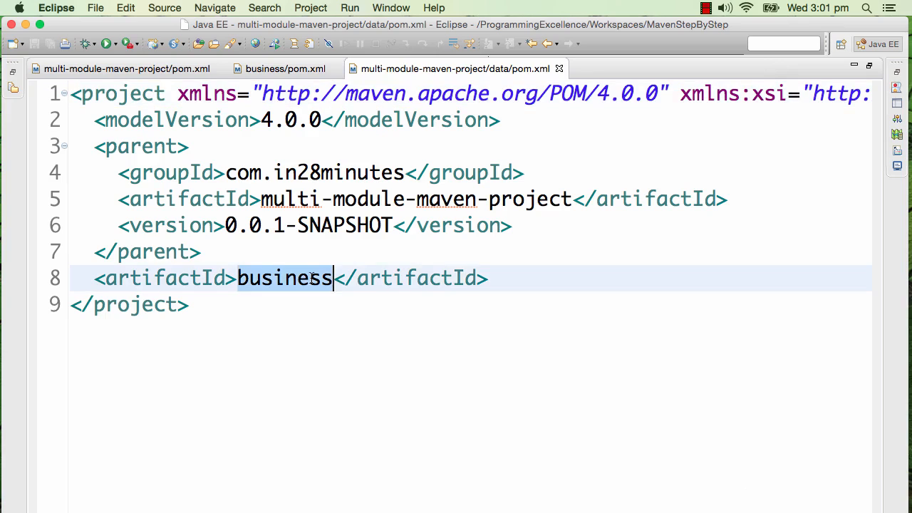
text(data)
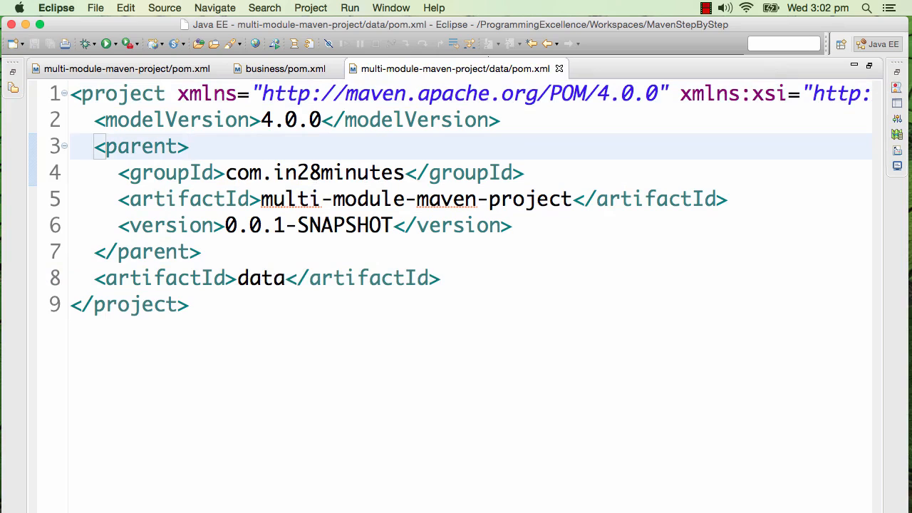
click(285, 120)
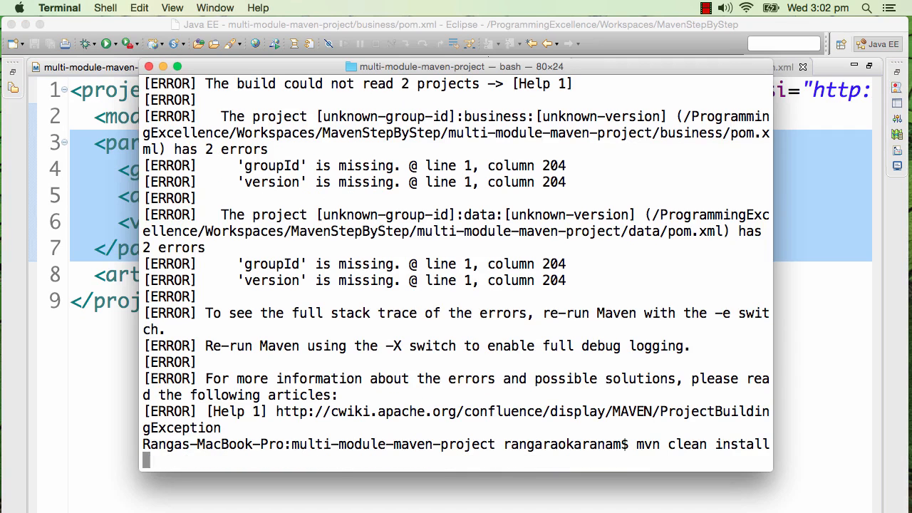
Rerun mvn clean install so the parent, business and data modules build successfully.
key(Return)
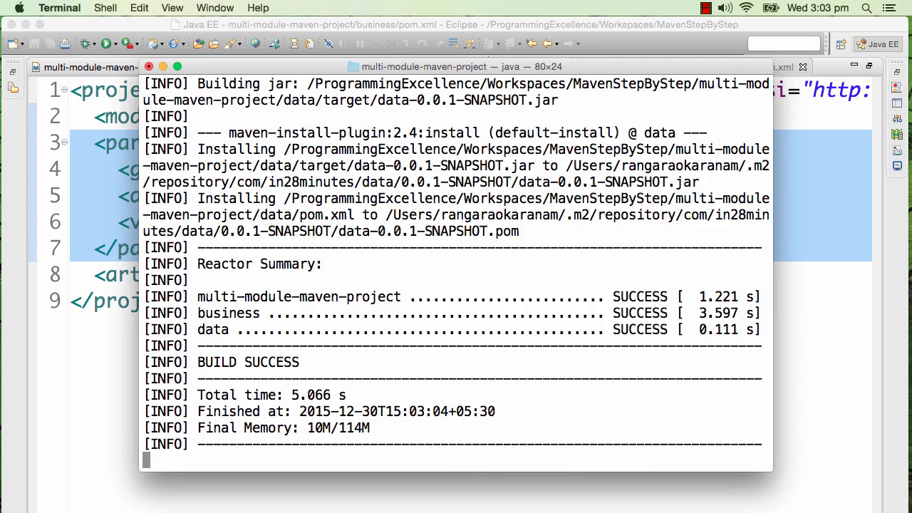
mouse_move(234, 278)
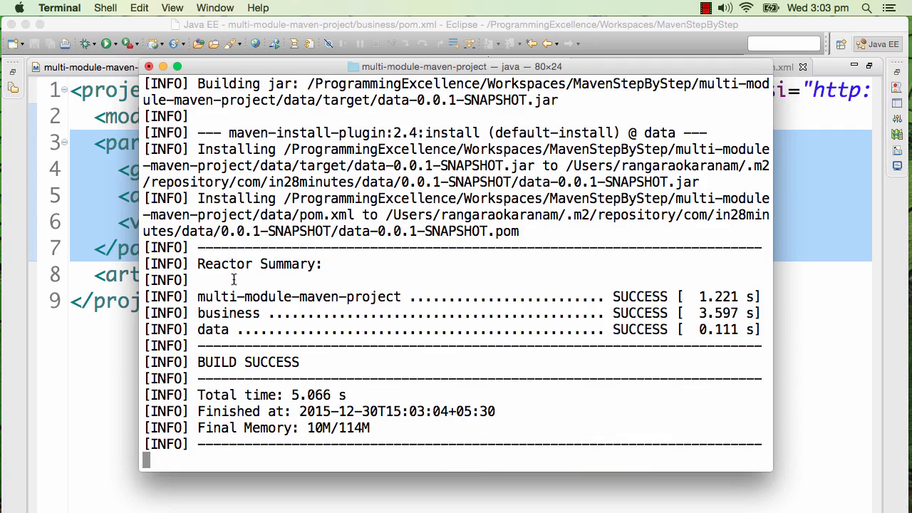
mouse_move(206, 297)
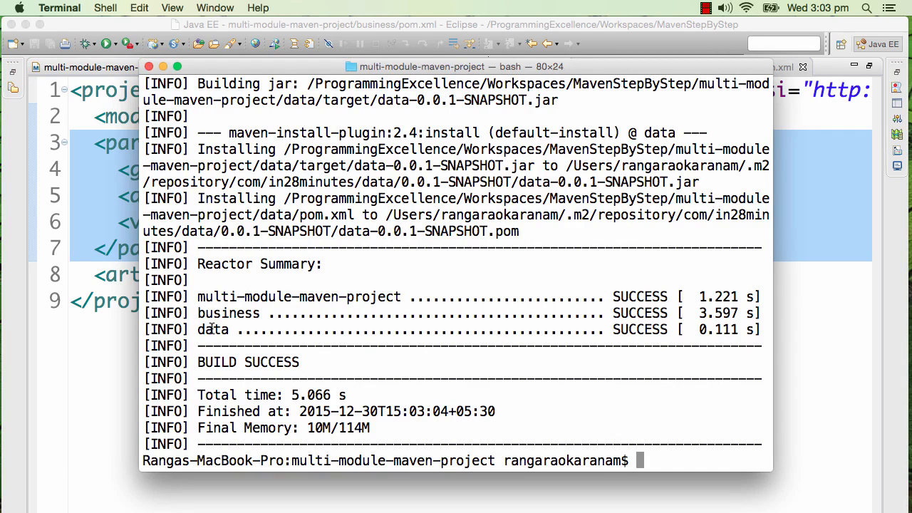
mouse_move(533, 285)
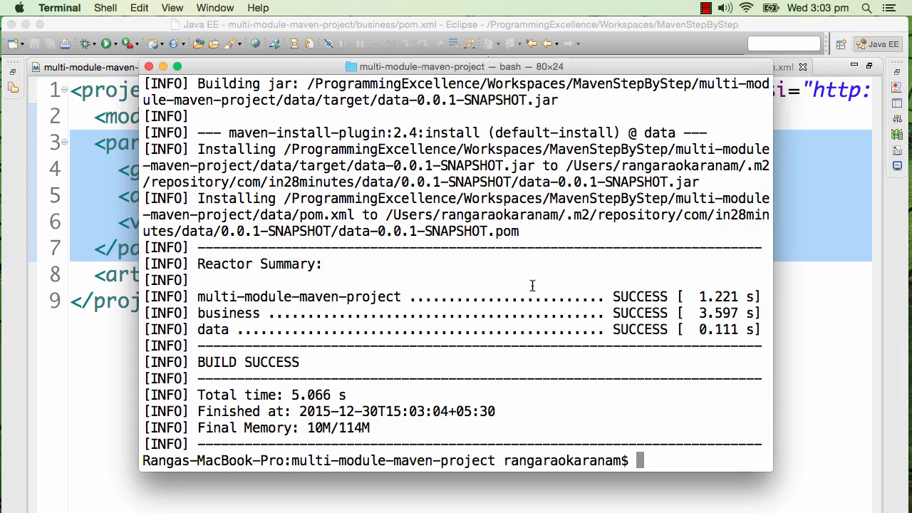
mouse_move(676, 255)
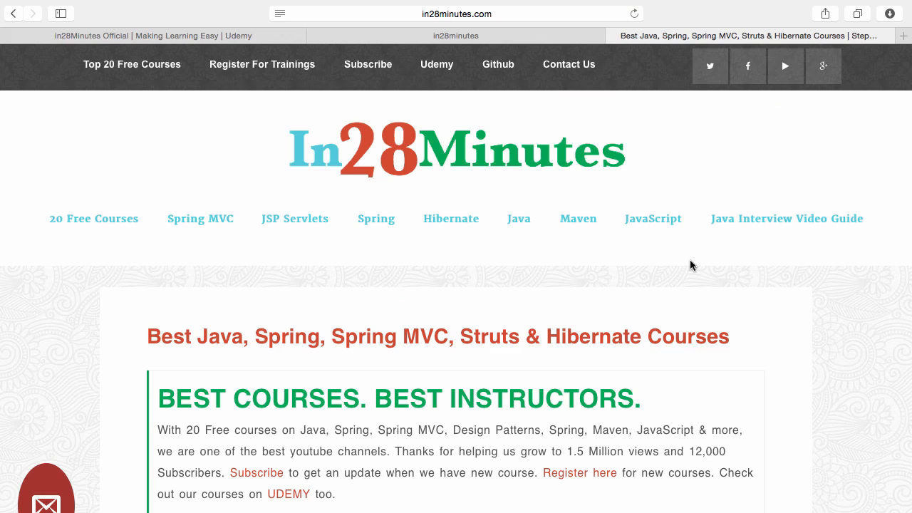
mouse_move(404, 101)
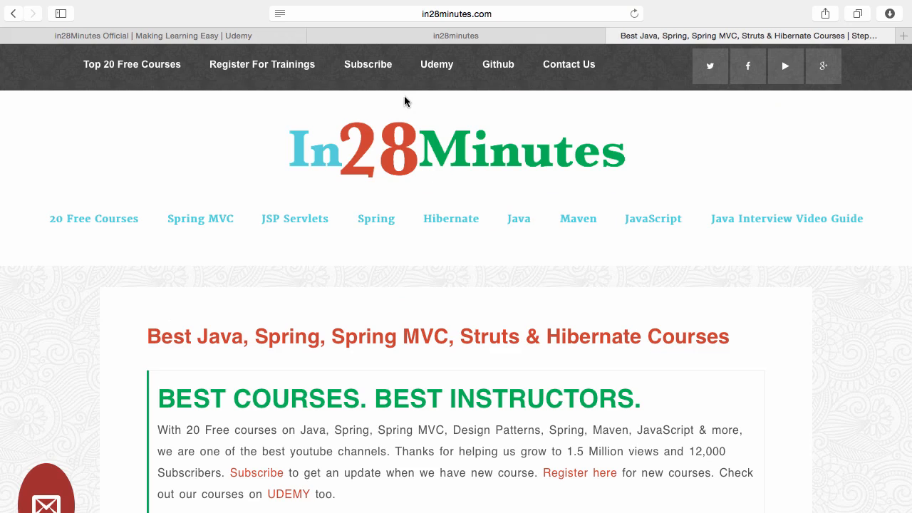
mouse_move(429, 75)
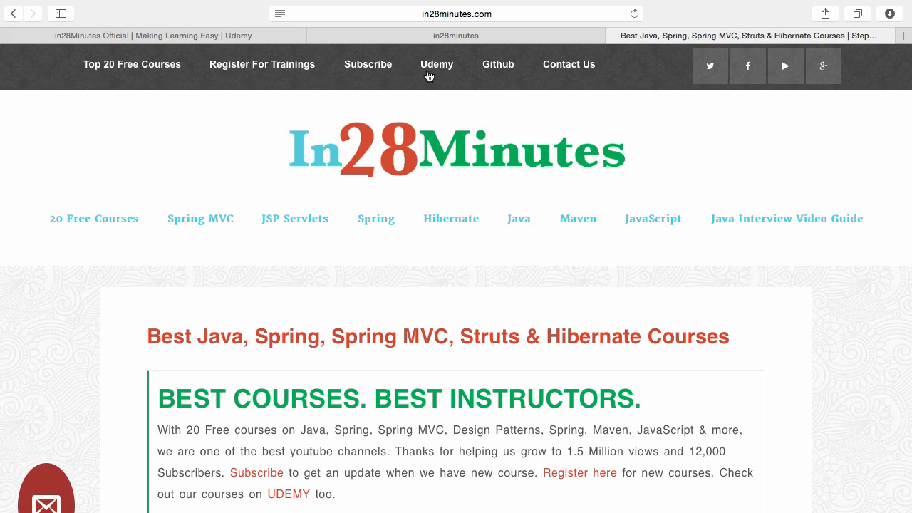
mouse_move(499, 70)
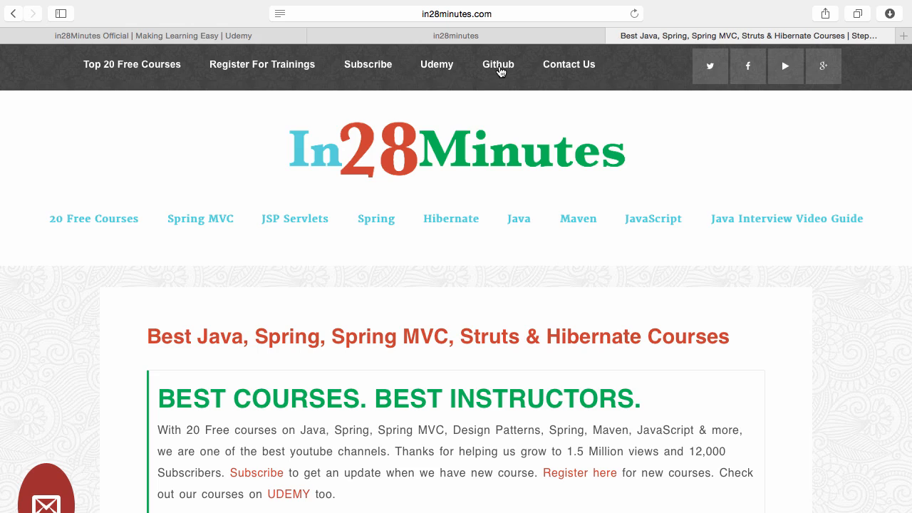
Open in28minutes' GitHub profile from the site's navigation and scroll through its repositories.
click(497, 64)
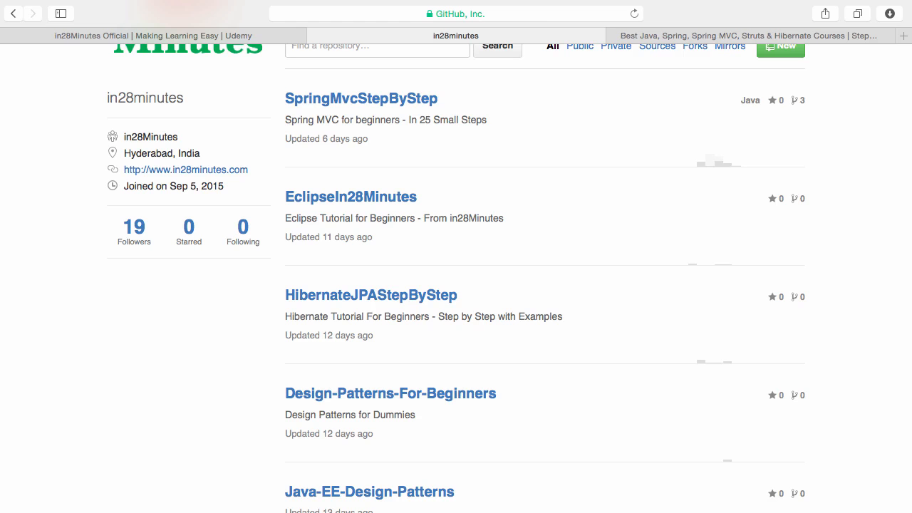
scroll(up, 3)
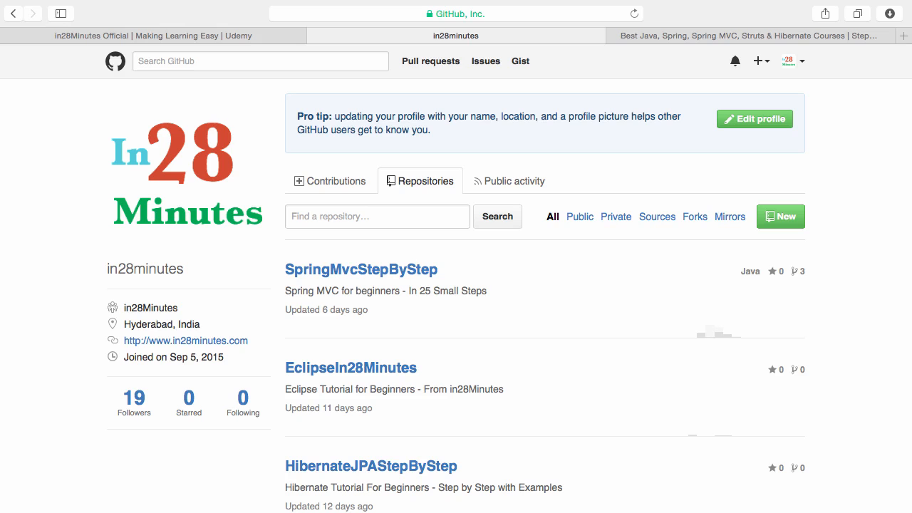
scroll(down, 3)
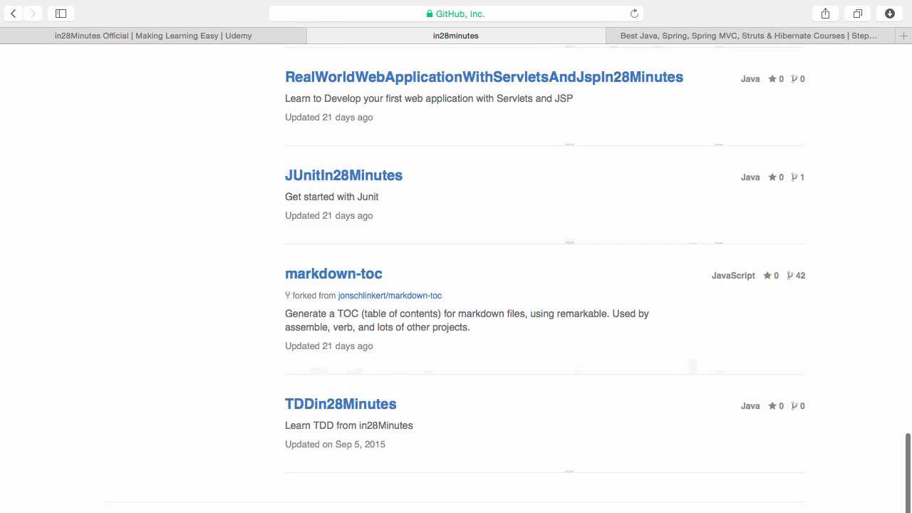